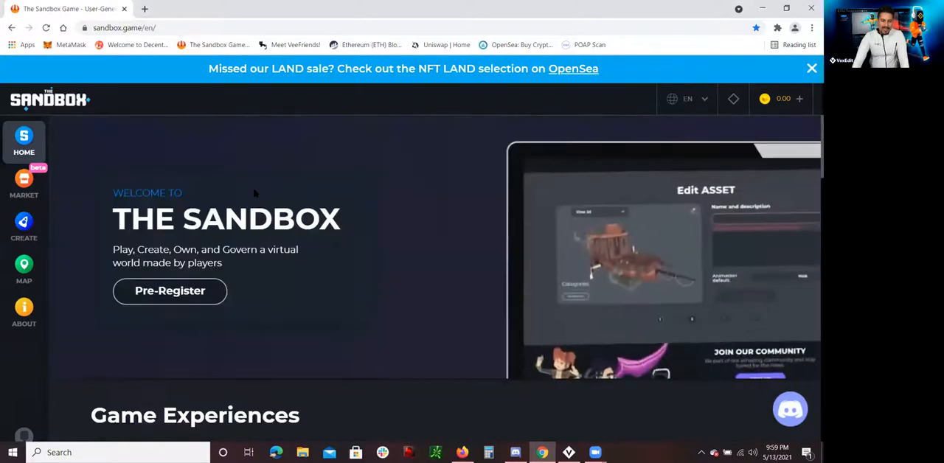
# Step: Open The Sandbox's Create section and go to the VoxEdit – NFT Creator page
pyautogui.click(24, 225)
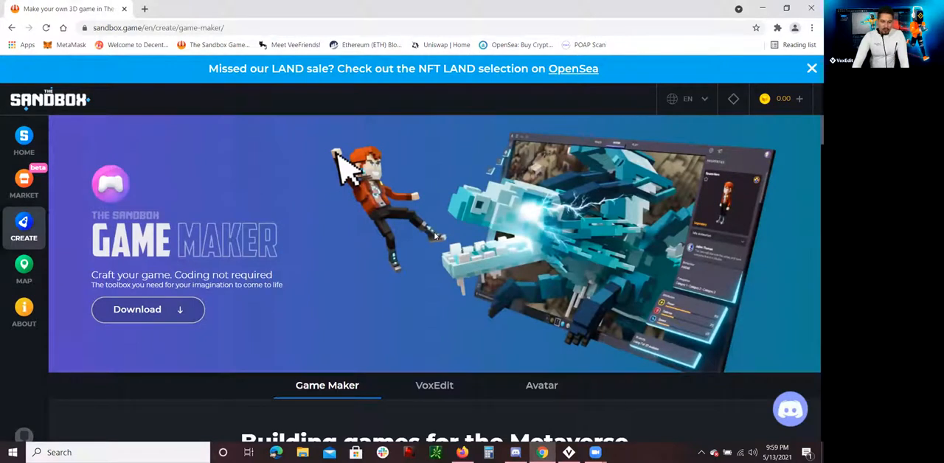
pyautogui.scroll(-3)
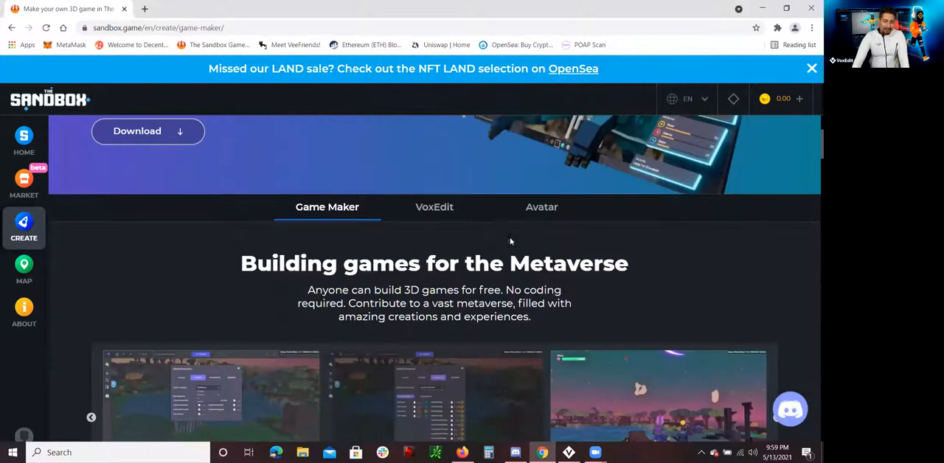
pyautogui.click(434, 206)
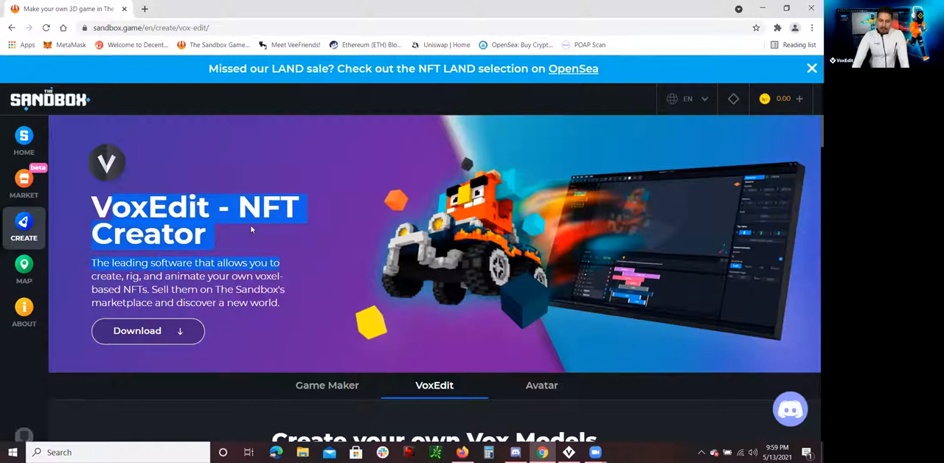
pyautogui.scroll(-3)
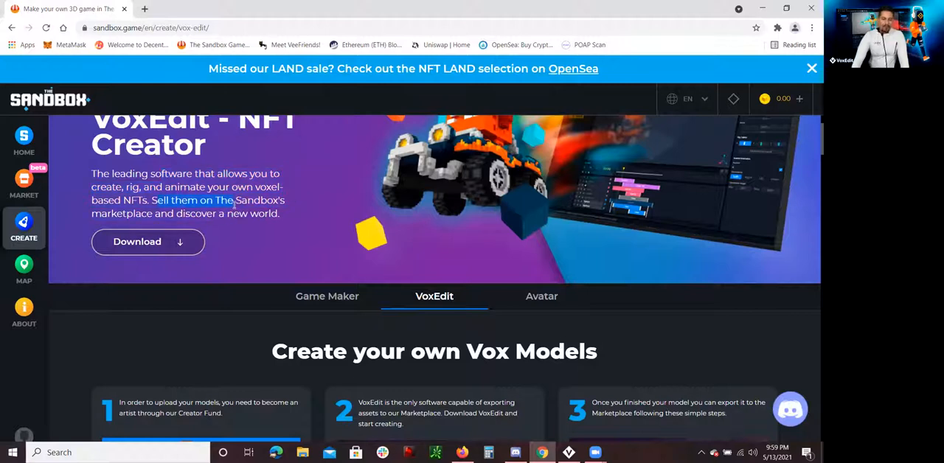
pyautogui.moveTo(153, 200); pyautogui.dragTo(279, 213)
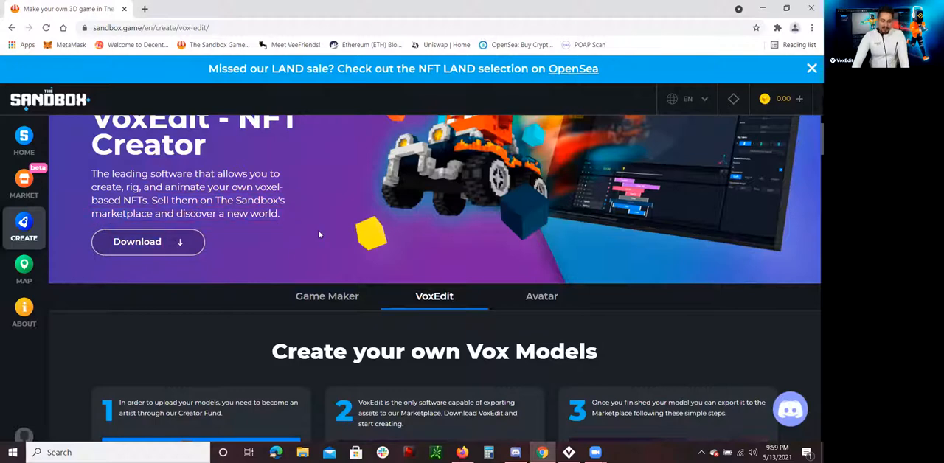
pyautogui.scroll(-3)
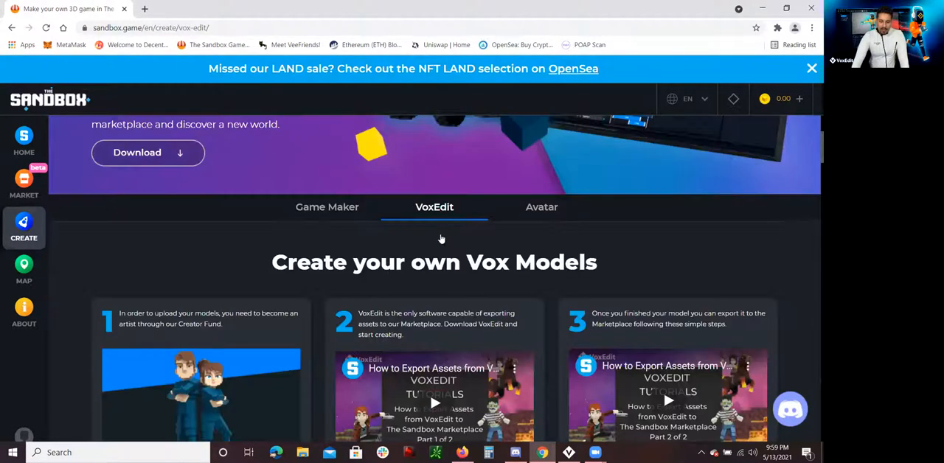
pyautogui.scroll(-3)
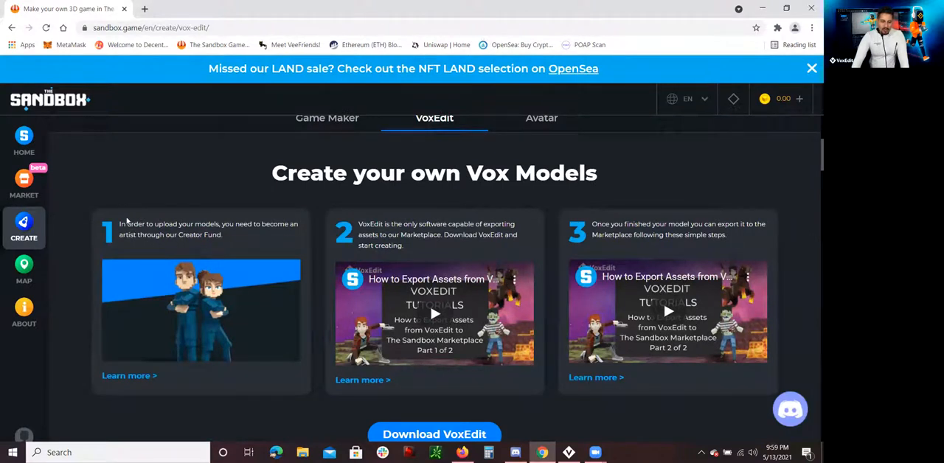
pyautogui.moveTo(141, 224); pyautogui.dragTo(214, 224)
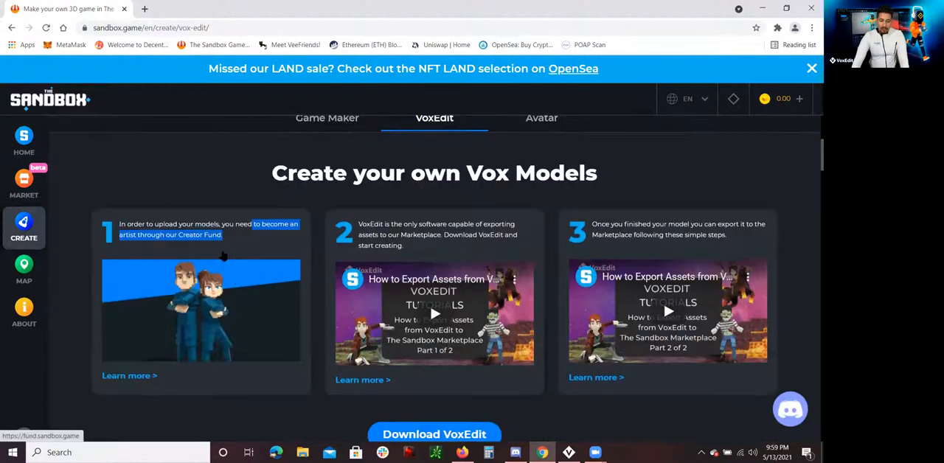
pyautogui.scroll(-3)
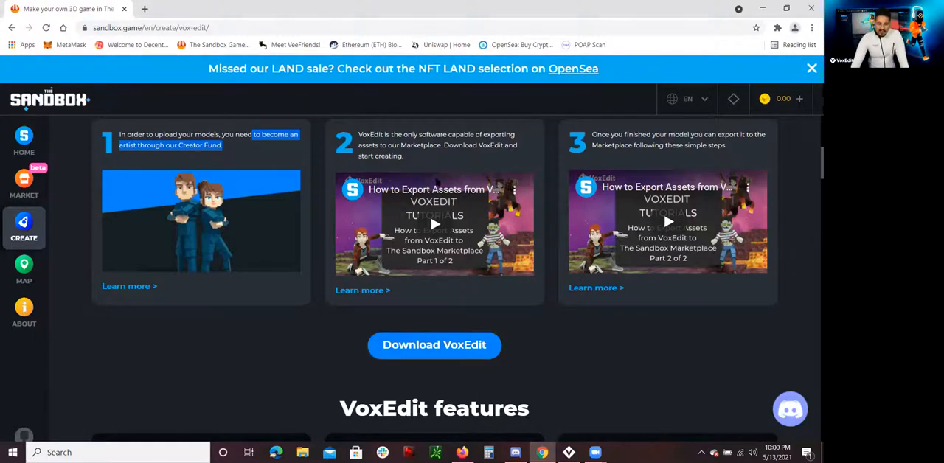
pyautogui.moveTo(481, 144)
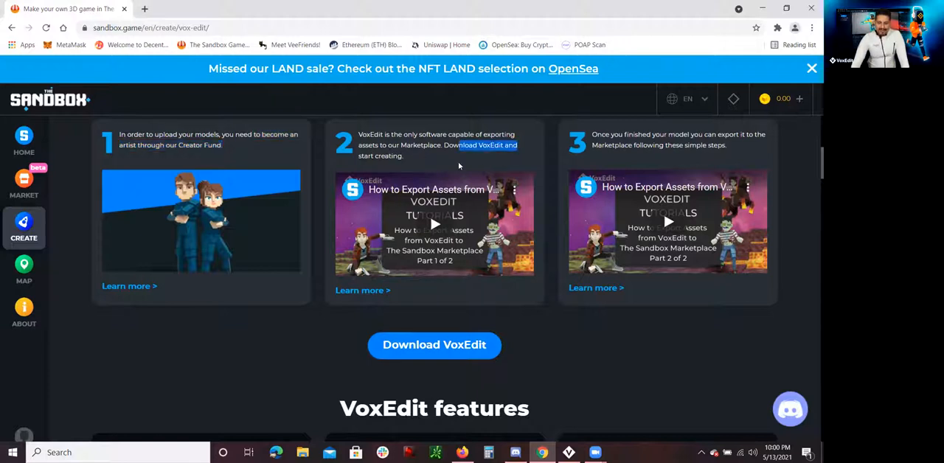
pyautogui.scroll(3)
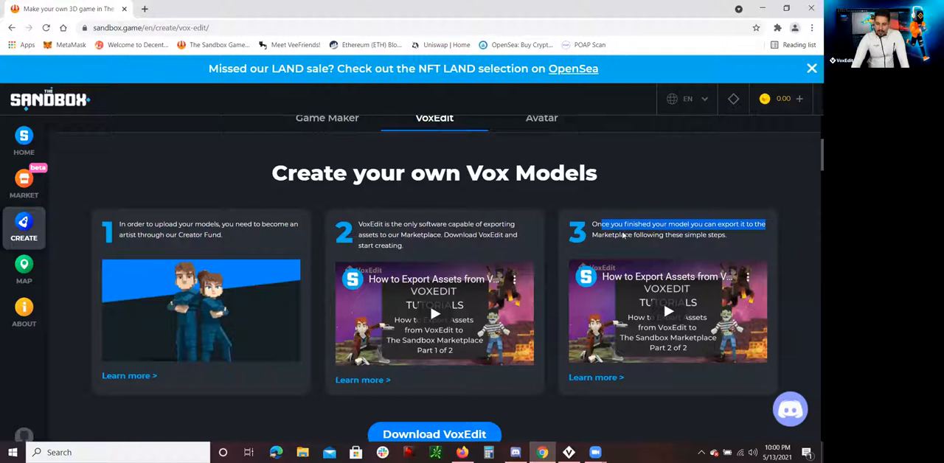
pyautogui.scroll(-3)
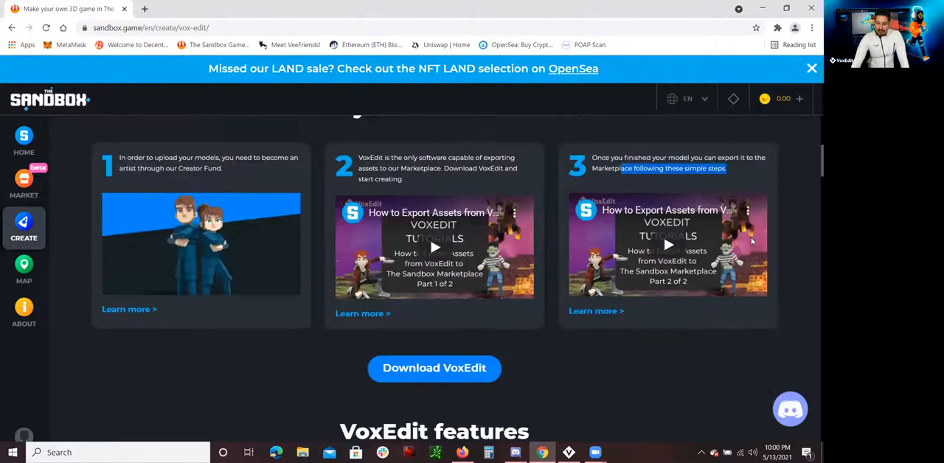
pyautogui.scroll(-3)
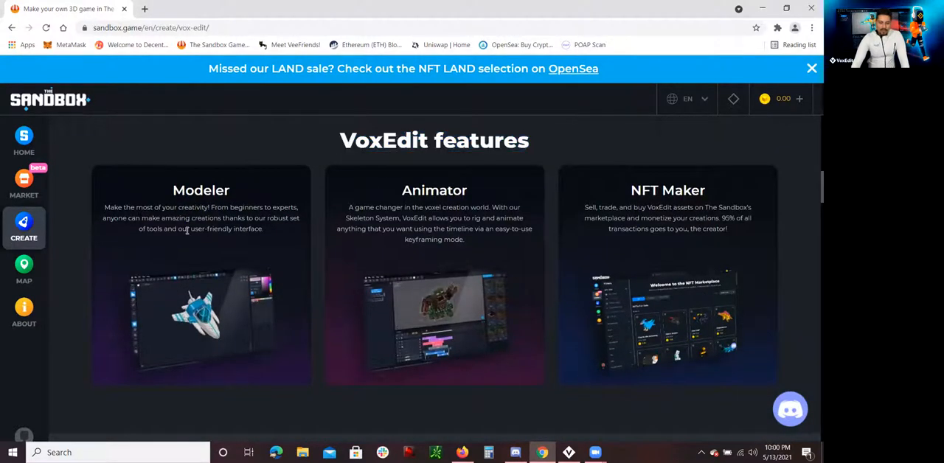
pyautogui.doubleClick(201, 190)
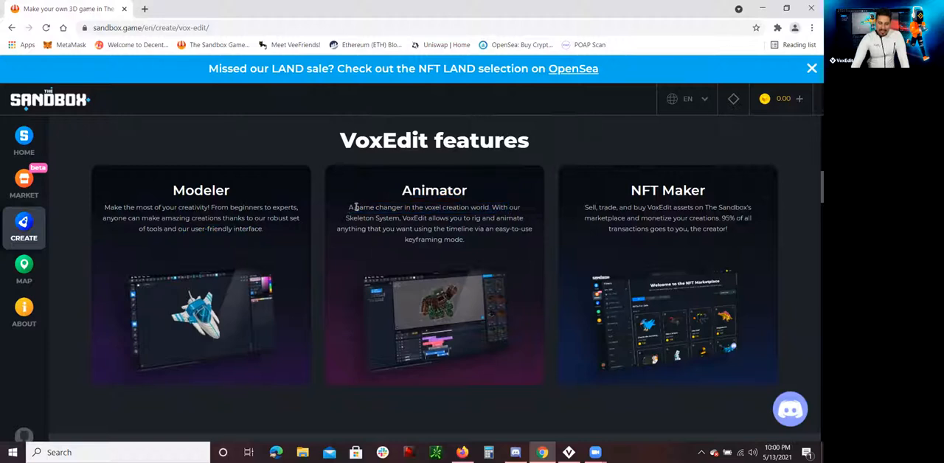
pyautogui.moveTo(348, 207); pyautogui.dragTo(489, 207)
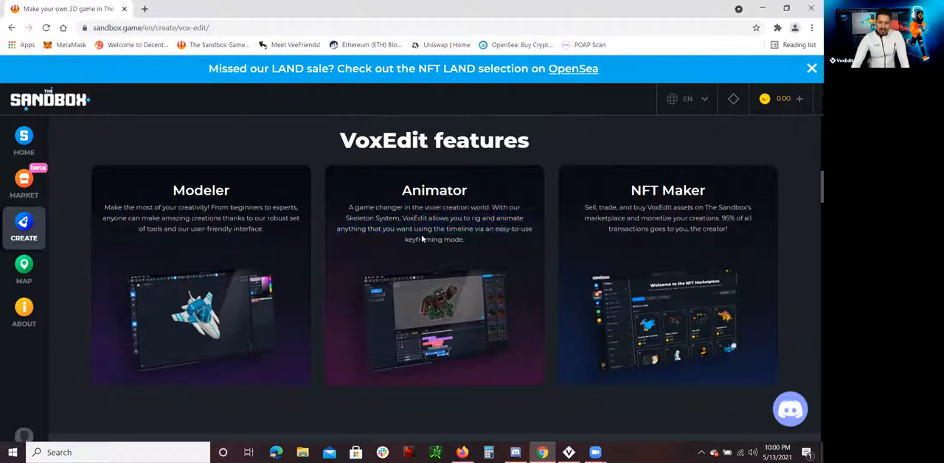
pyautogui.moveTo(416, 228); pyautogui.dragTo(463, 239)
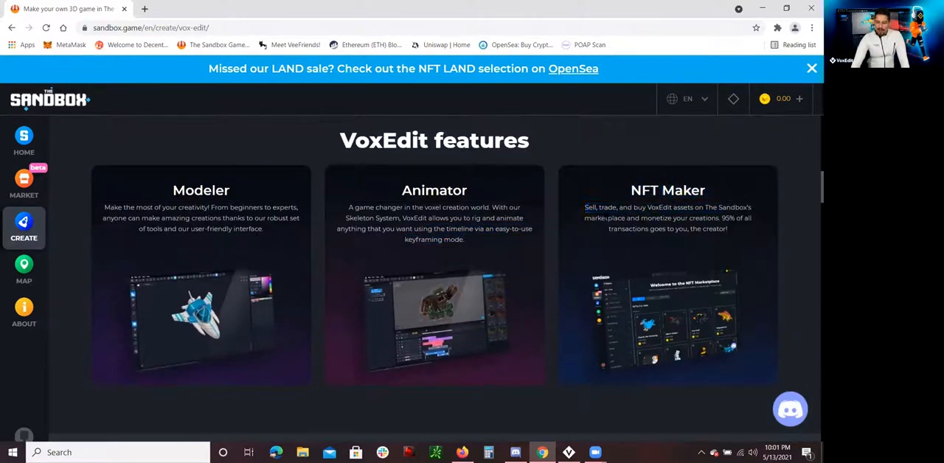
pyautogui.moveTo(585, 207); pyautogui.dragTo(641, 207)
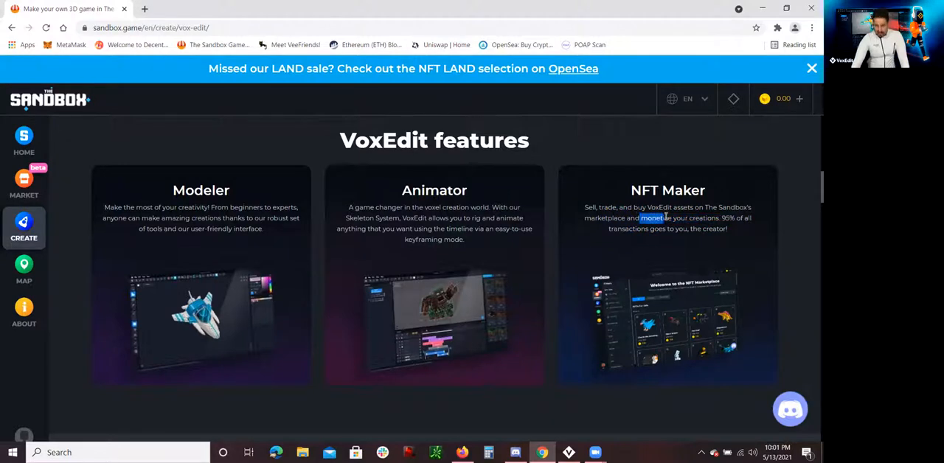
pyautogui.moveTo(641, 218); pyautogui.dragTo(713, 219)
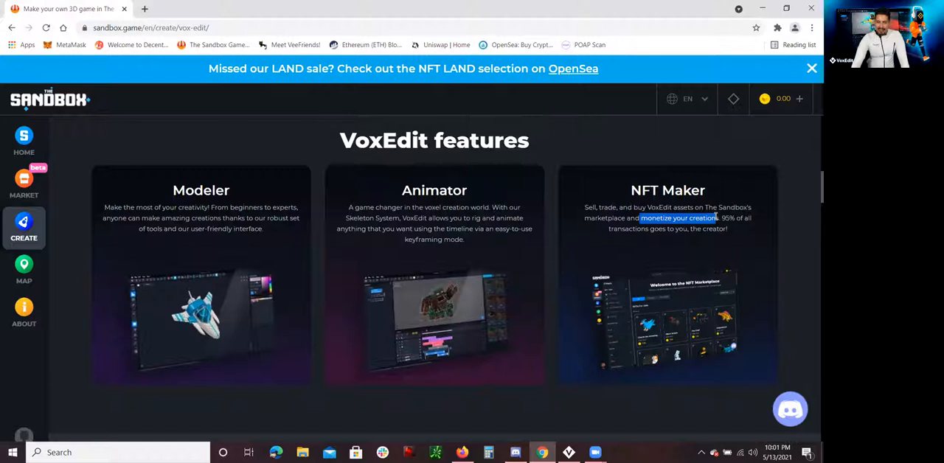
pyautogui.moveTo(639, 217); pyautogui.dragTo(745, 218)
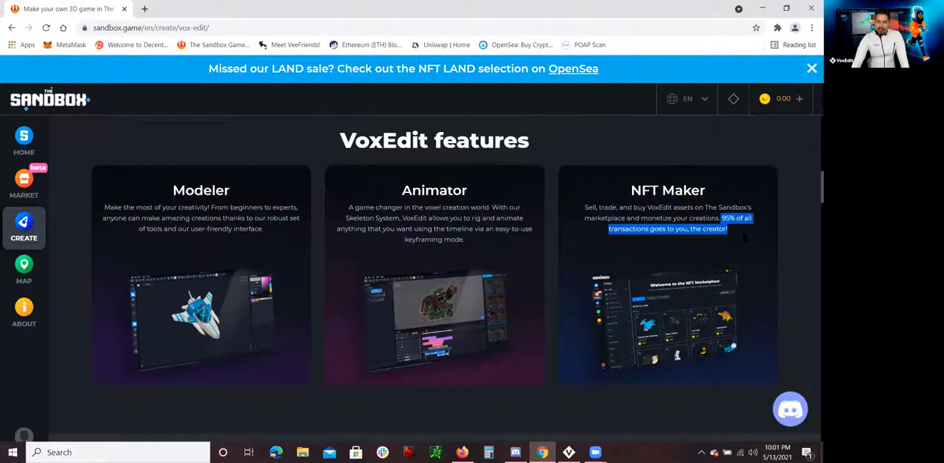
pyautogui.scroll(-3)
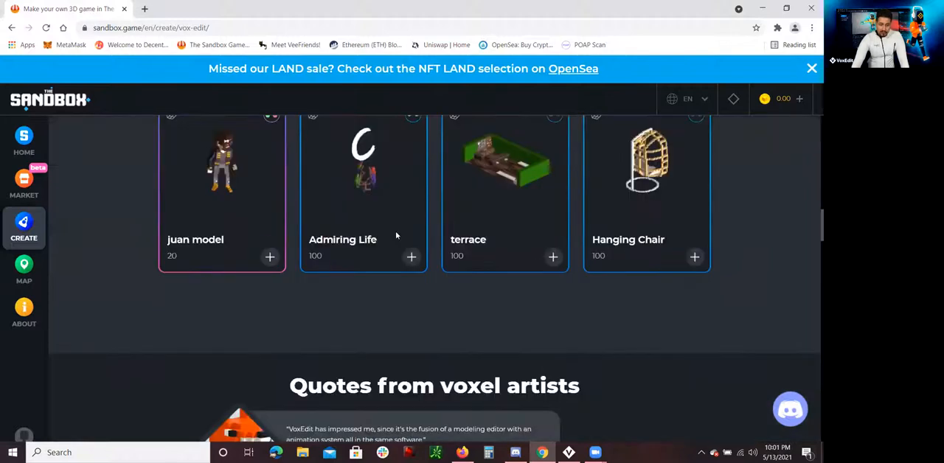
pyautogui.scroll(3)
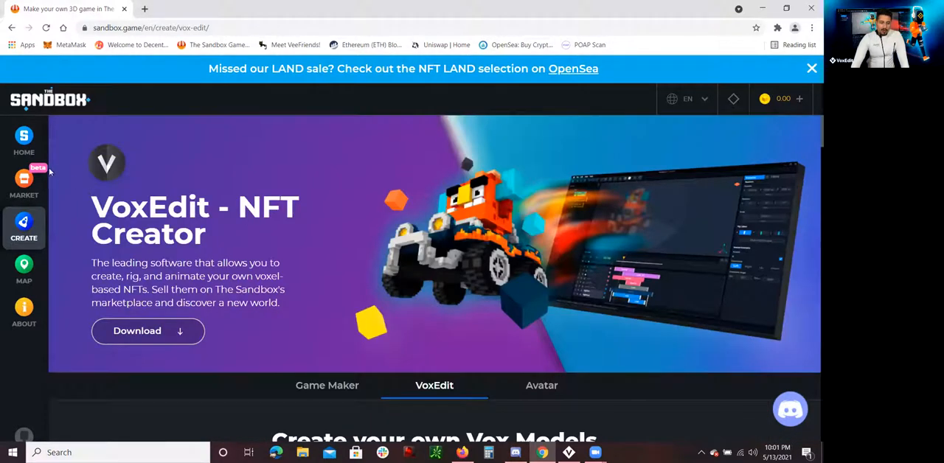
# Step: Browse the Shop listings past the sneakers to the car and scooter cards, then open a new tab
pyautogui.click(24, 182)
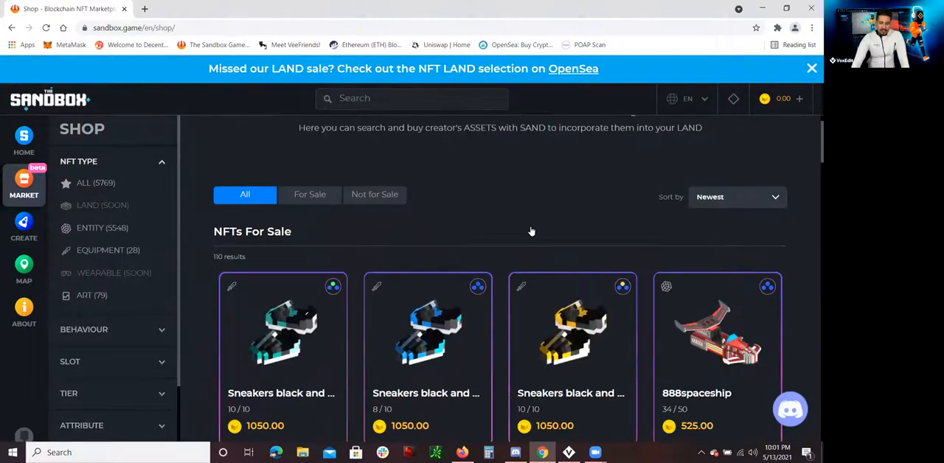
pyautogui.scroll(-3)
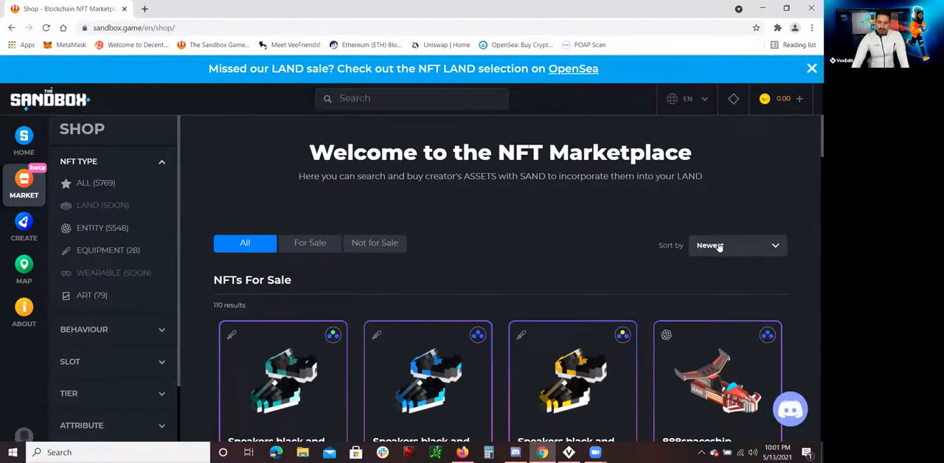
pyautogui.scroll(-3)
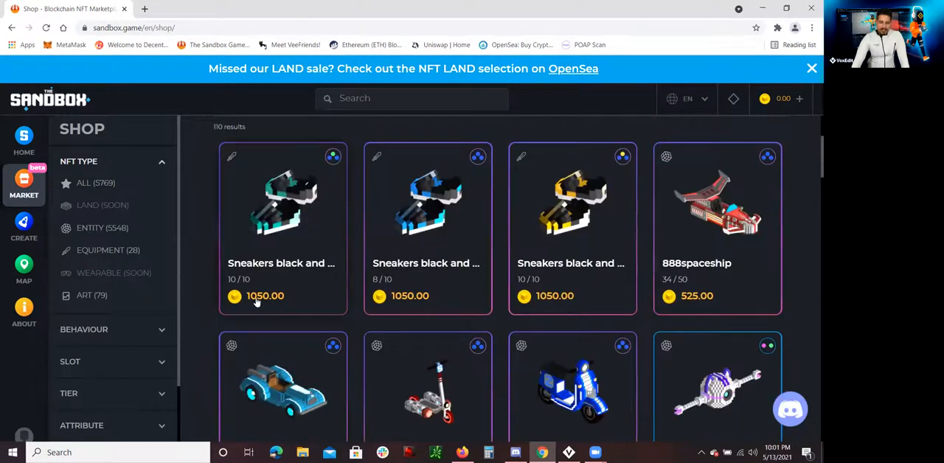
pyautogui.moveTo(277, 308)
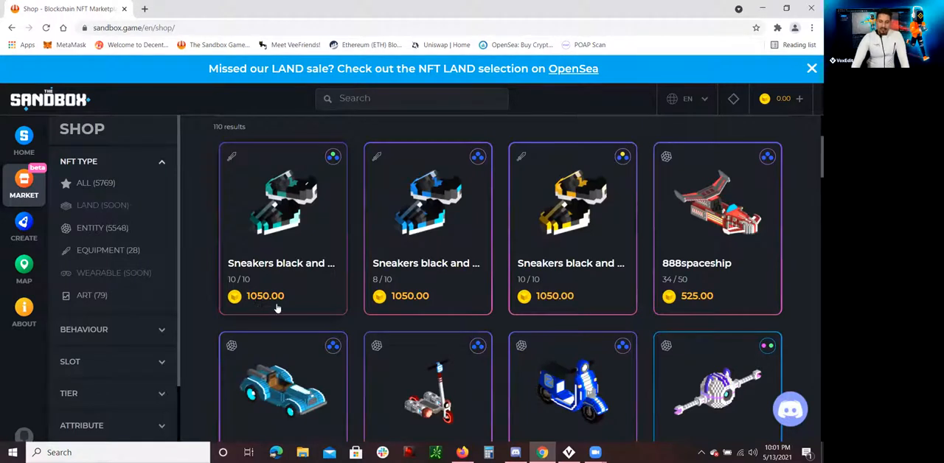
pyautogui.scroll(-3)
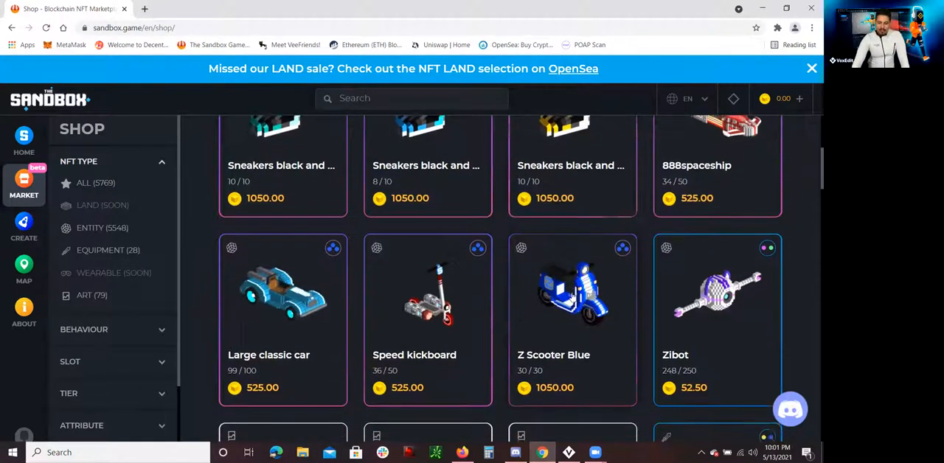
pyautogui.scroll(-3)
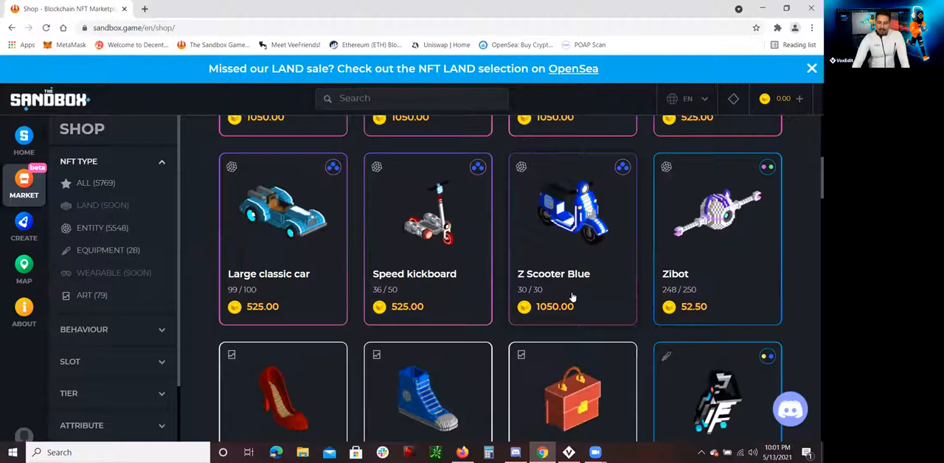
pyautogui.click(145, 8)
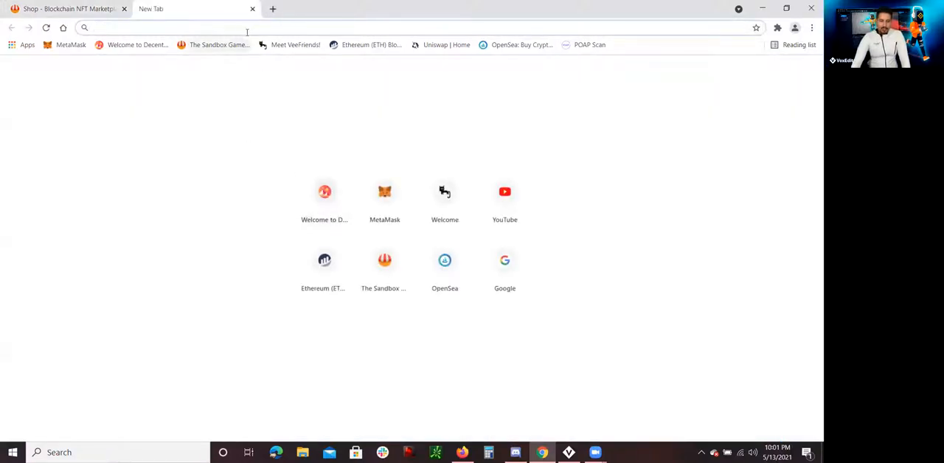
# Step: Search 'sand token price', view CoinMarketCap's Sand Coin page, then close that tab
pyautogui.write('sand token price')
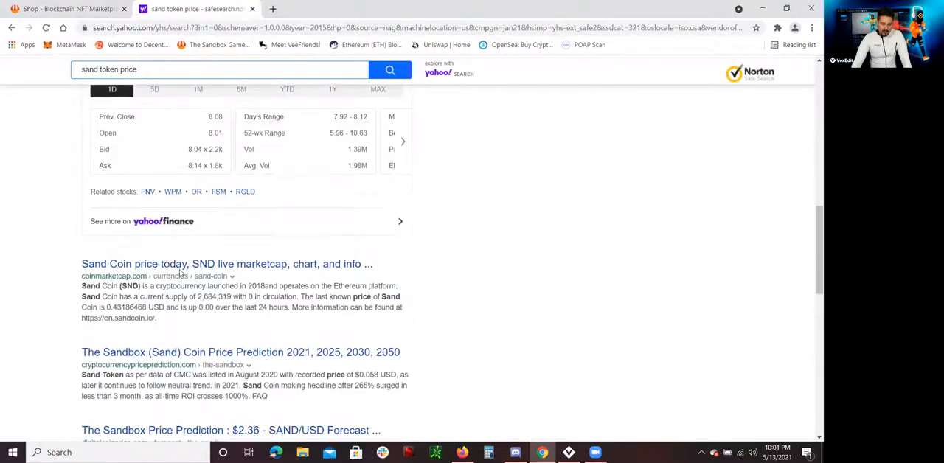
pyautogui.click(227, 263)
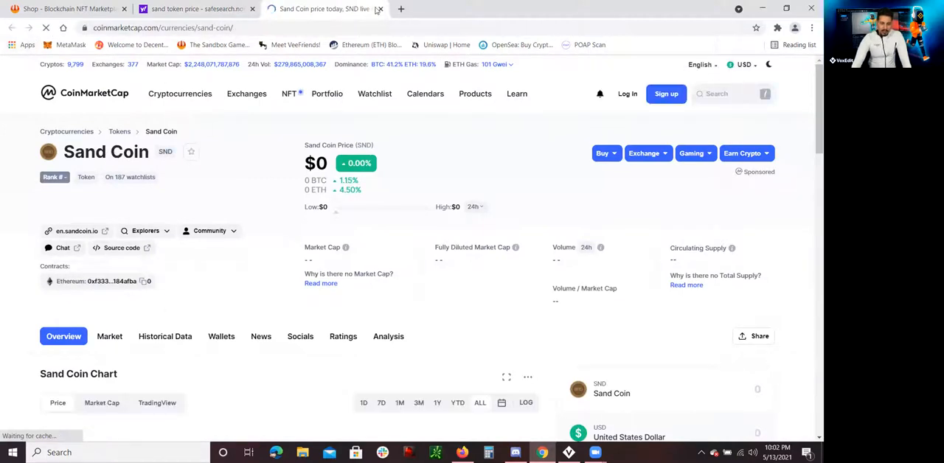
pyautogui.click(195, 9)
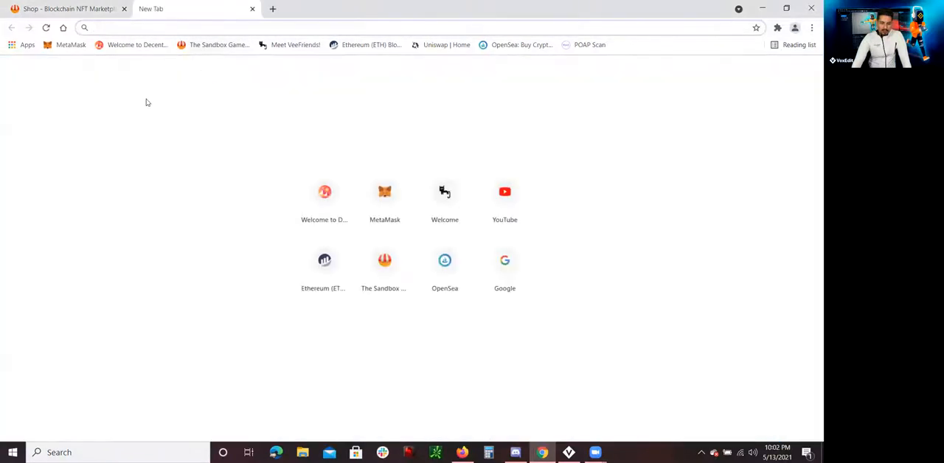
# Step: Search 'SAND TOKEN PRICE', scroll the Yahoo results, and re-run the query
pyautogui.write('sand token price')
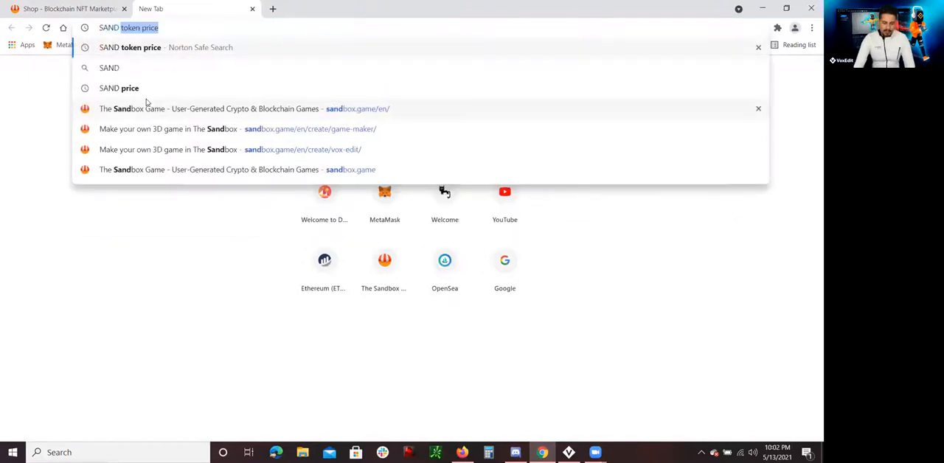
pyautogui.write('SAND TOKEN PRICE')
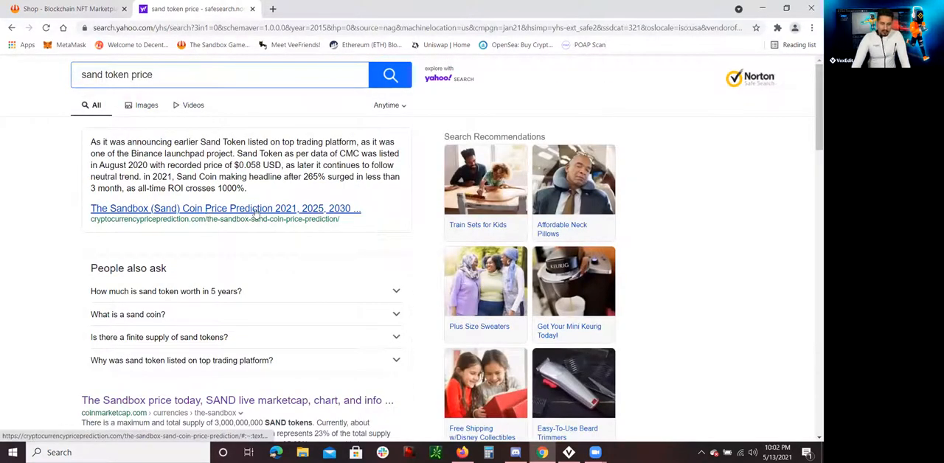
pyautogui.scroll(-3)
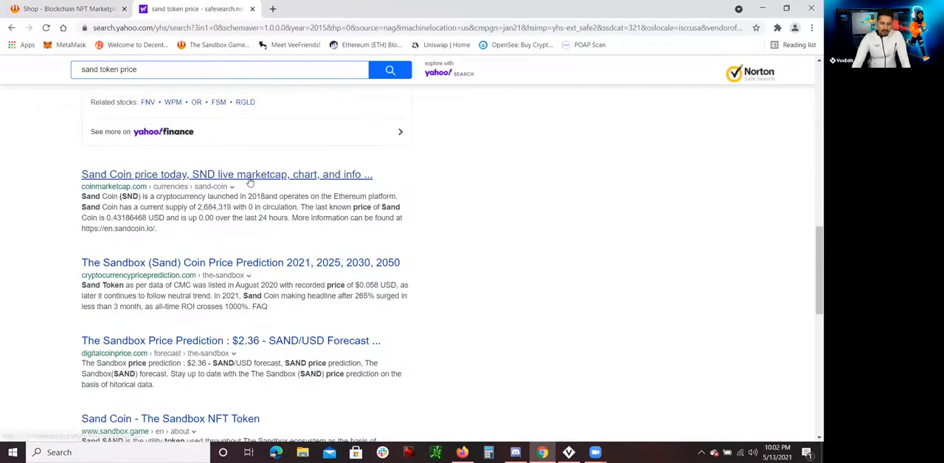
pyautogui.moveTo(247, 183)
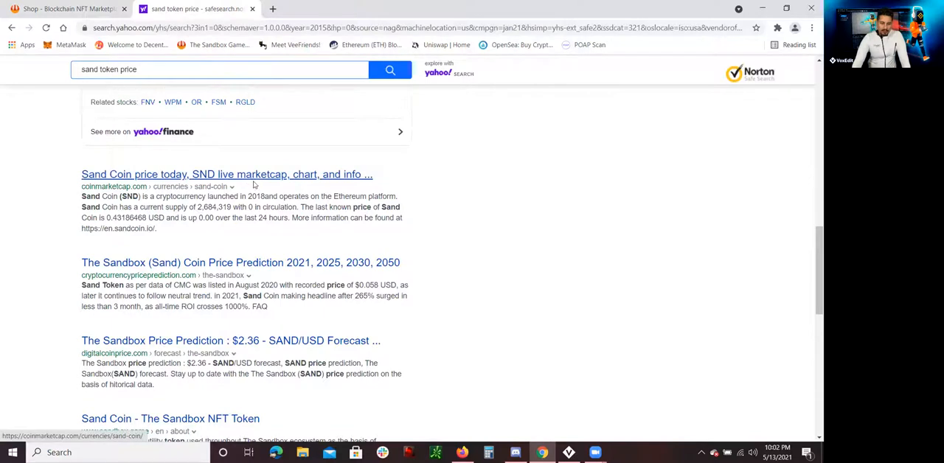
pyautogui.scroll(-3)
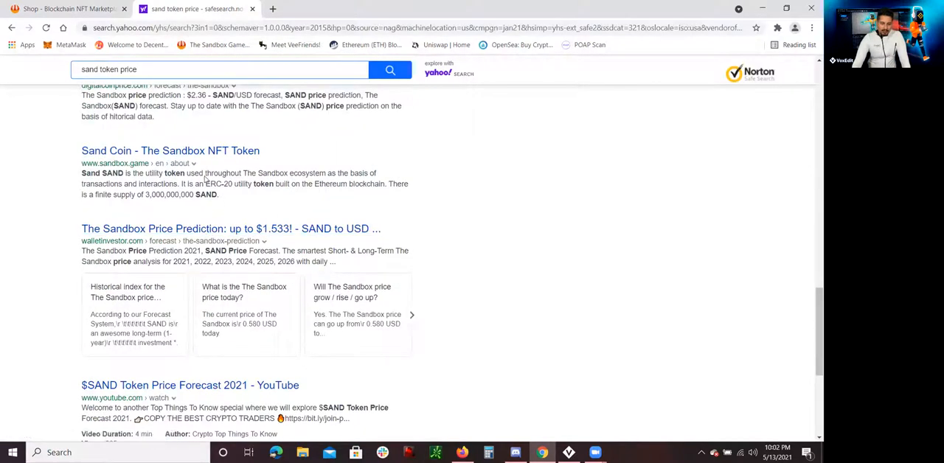
pyautogui.scroll(-3)
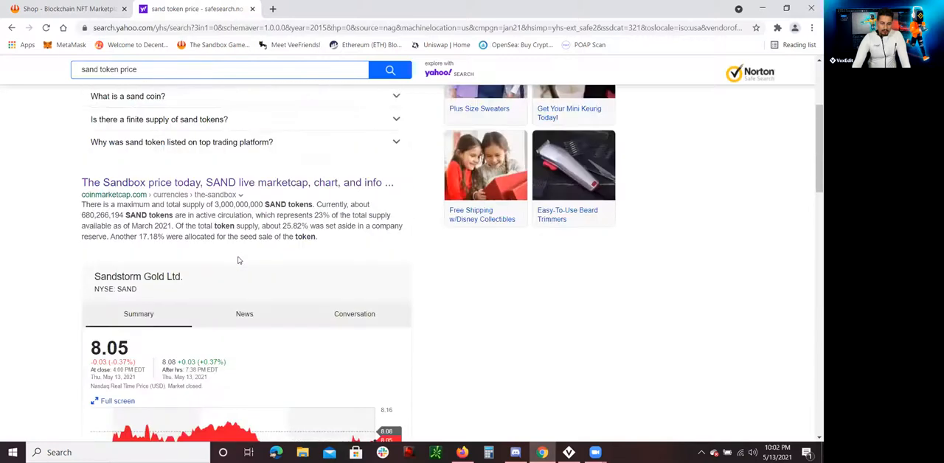
pyautogui.scroll(3)
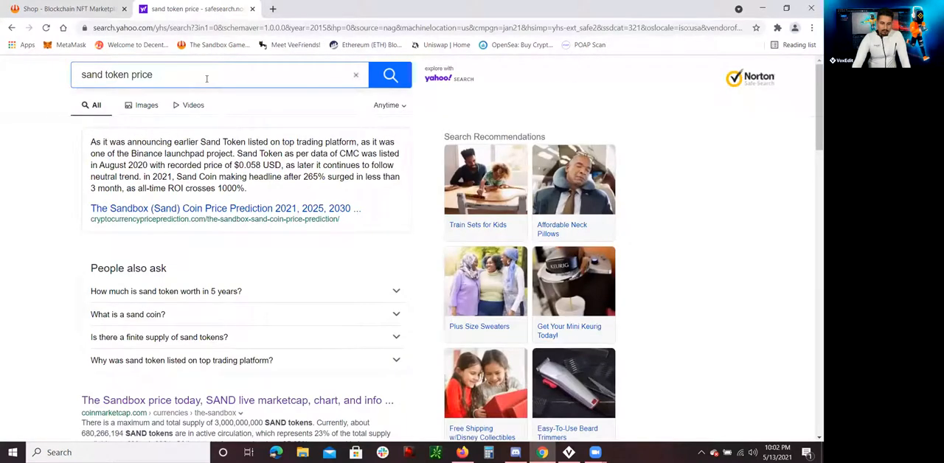
pyautogui.click(206, 75)
pyautogui.write('SAND')
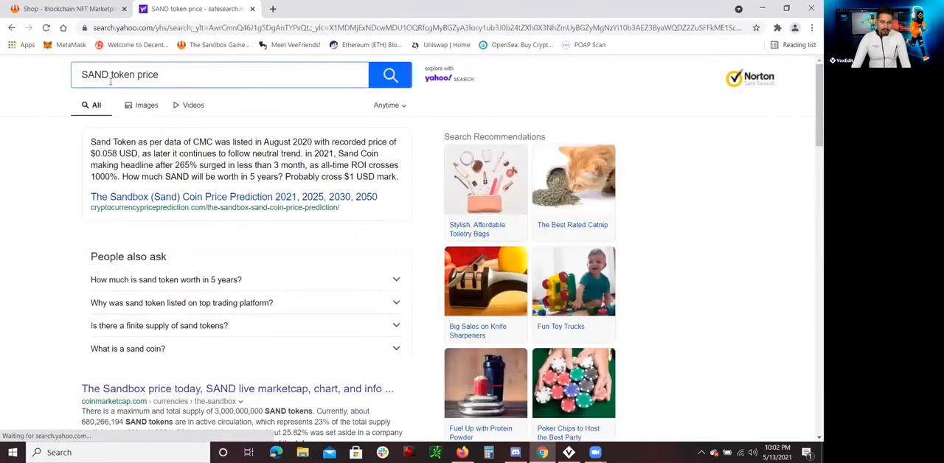
pyautogui.scroll(-3)
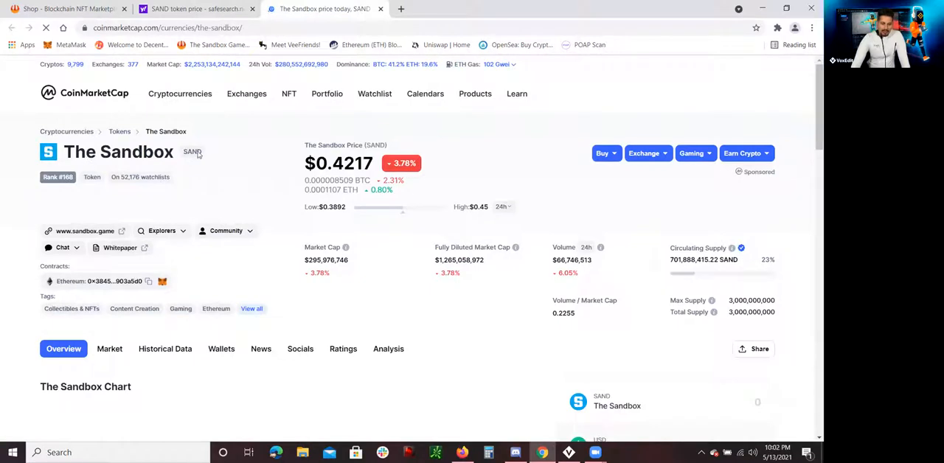
# Step: Scroll CoinMarketCap's The Sandbox (SAND) page showing $0.4217, down 3.78%
pyautogui.scroll(-3)
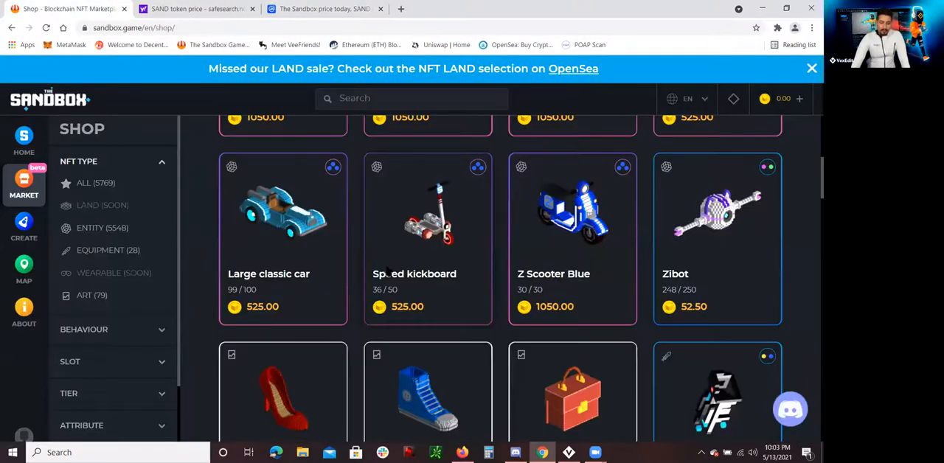
pyautogui.scroll(-3)
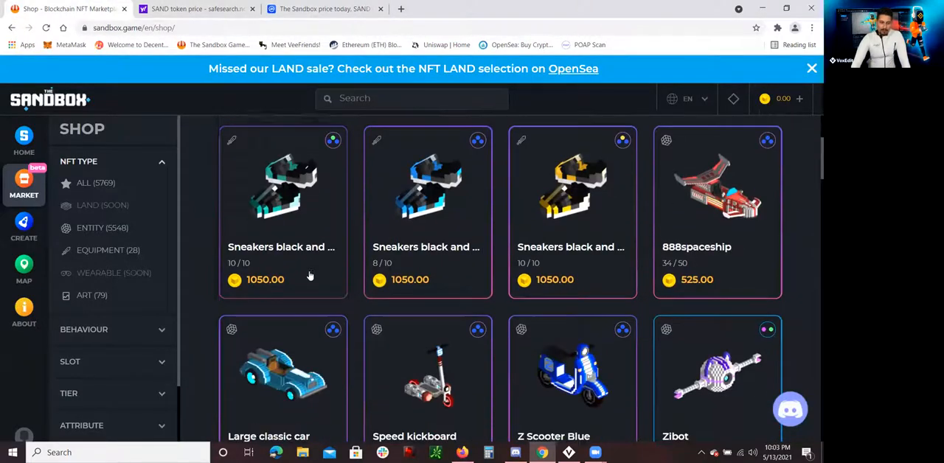
pyautogui.scroll(-3)
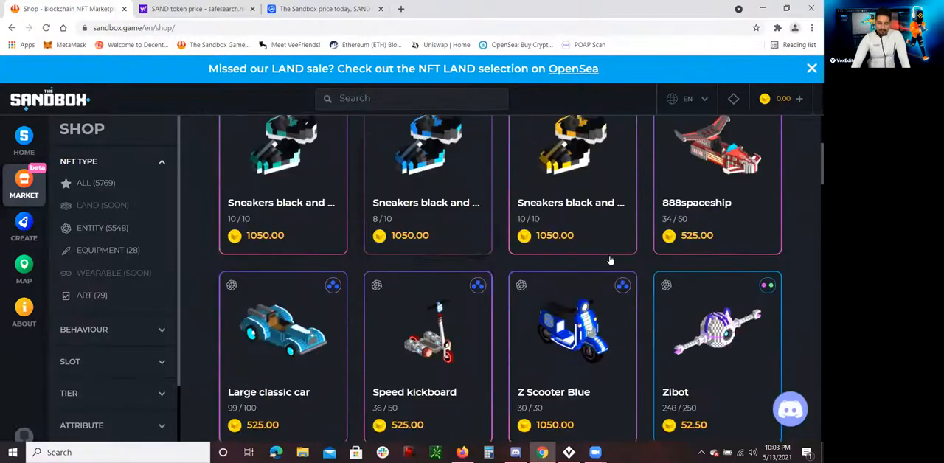
pyautogui.scroll(-3)
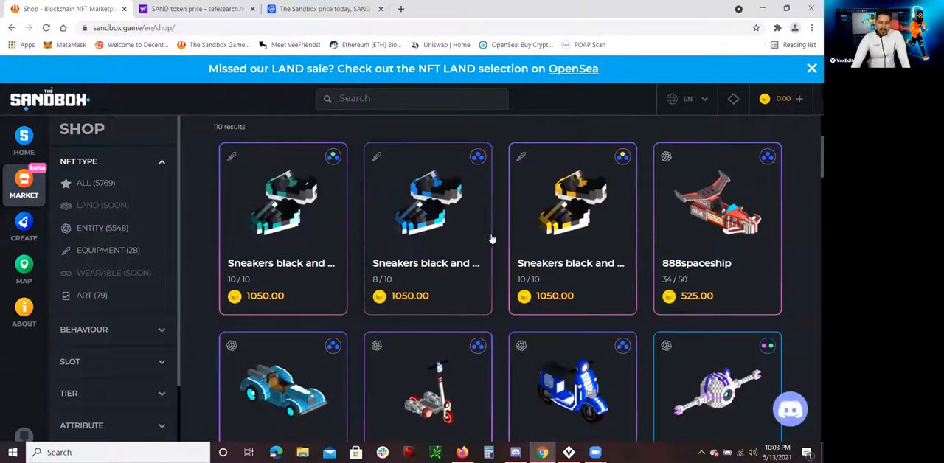
pyautogui.scroll(-3)
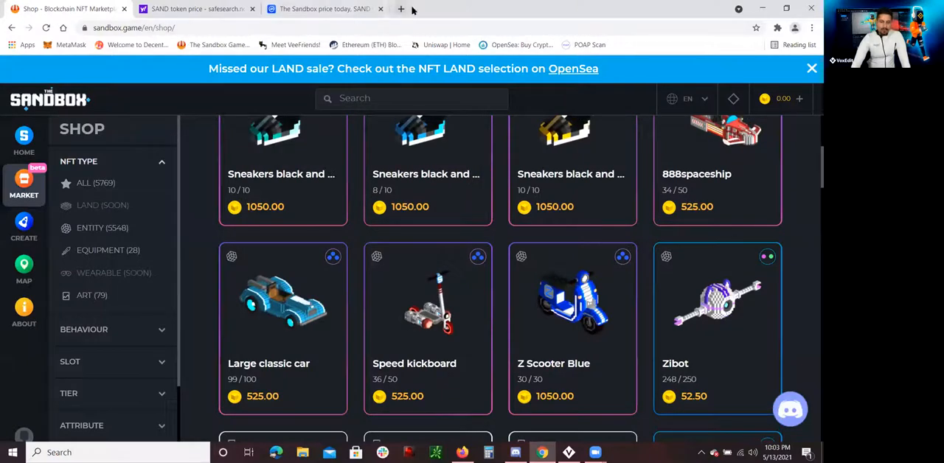
# Step: In a new tab, open OpenSea and search for 'the sandbox'
pyautogui.click(400, 8)
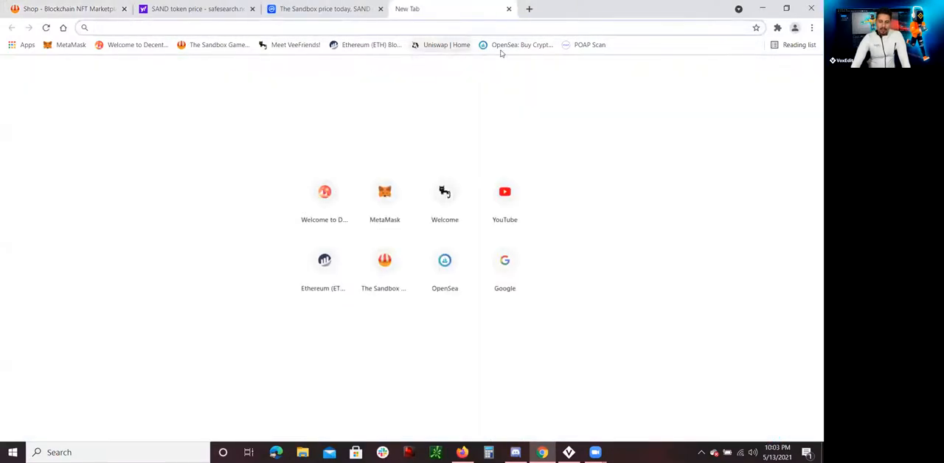
pyautogui.click(445, 260)
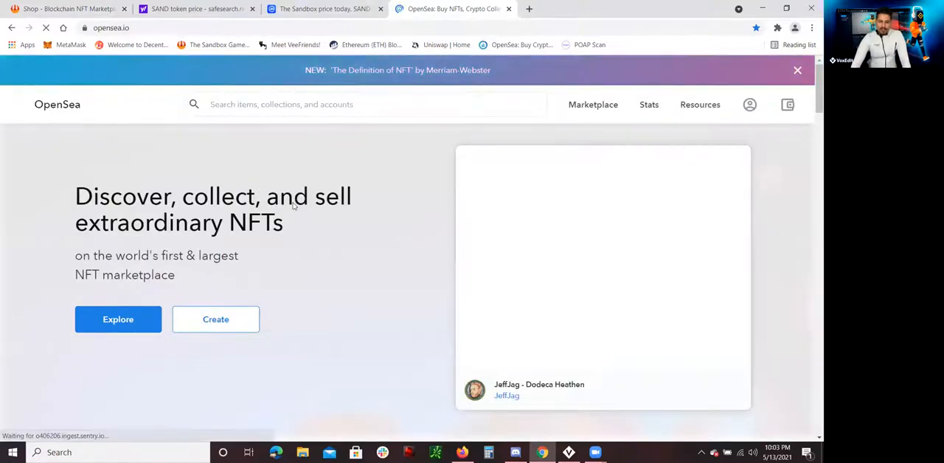
pyautogui.click(363, 104)
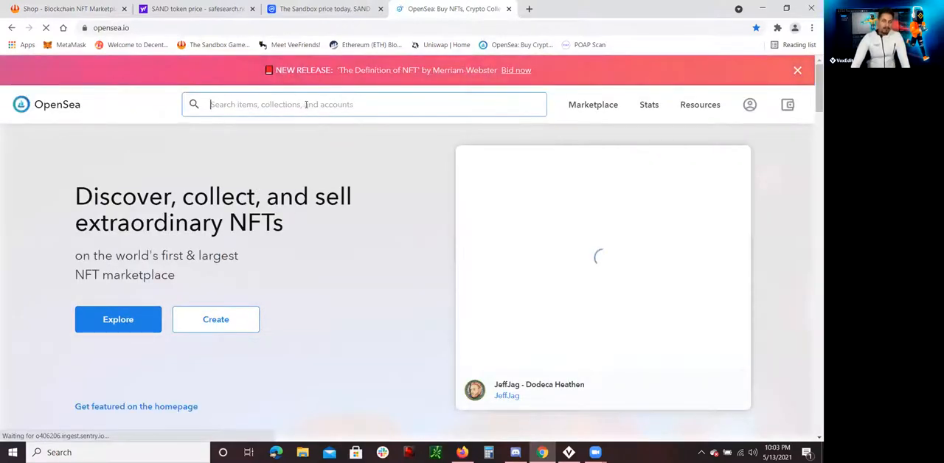
pyautogui.write('tHE SANDBOX')
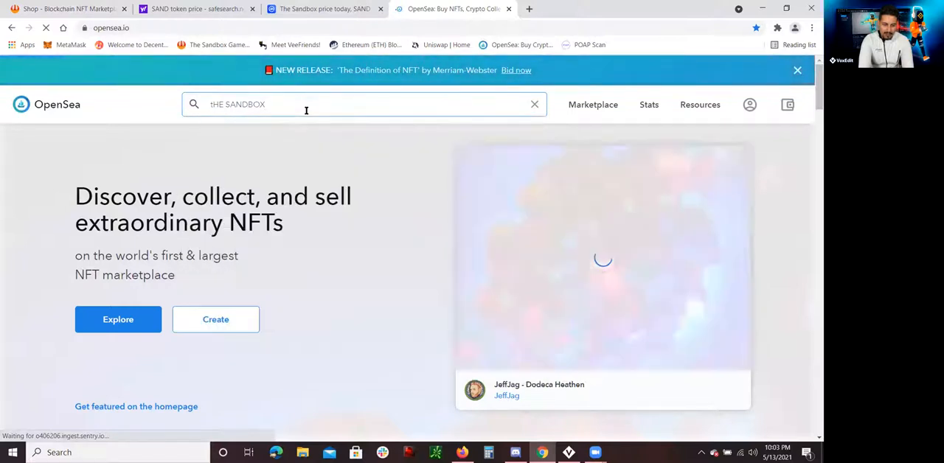
pyautogui.click(322, 9)
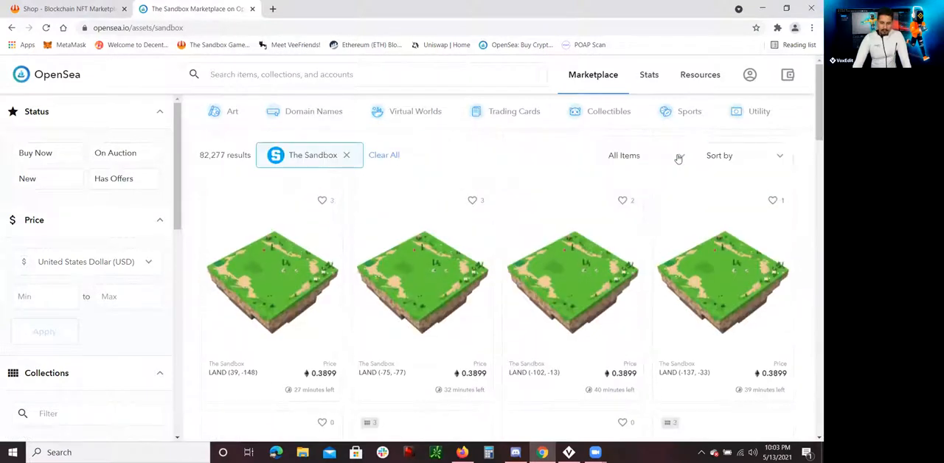
# Step: Sort The Sandbox listings by Recently Sold and scroll the results grid
pyautogui.click(741, 155)
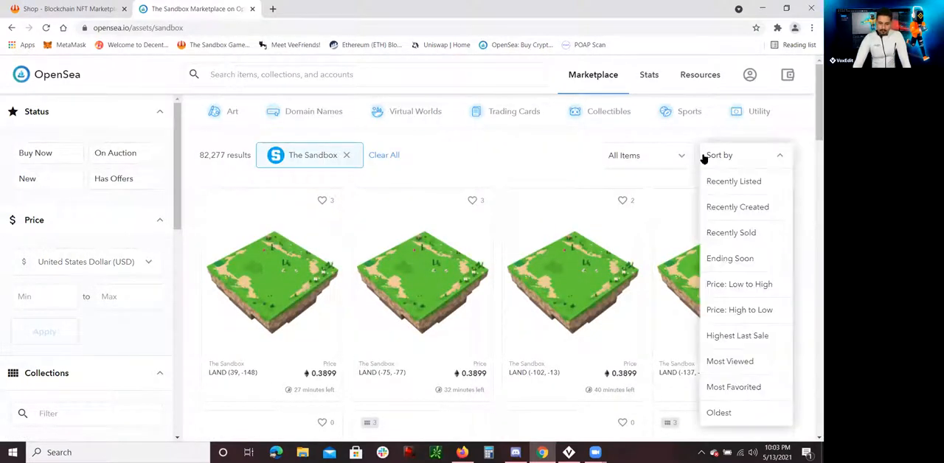
pyautogui.click(731, 232)
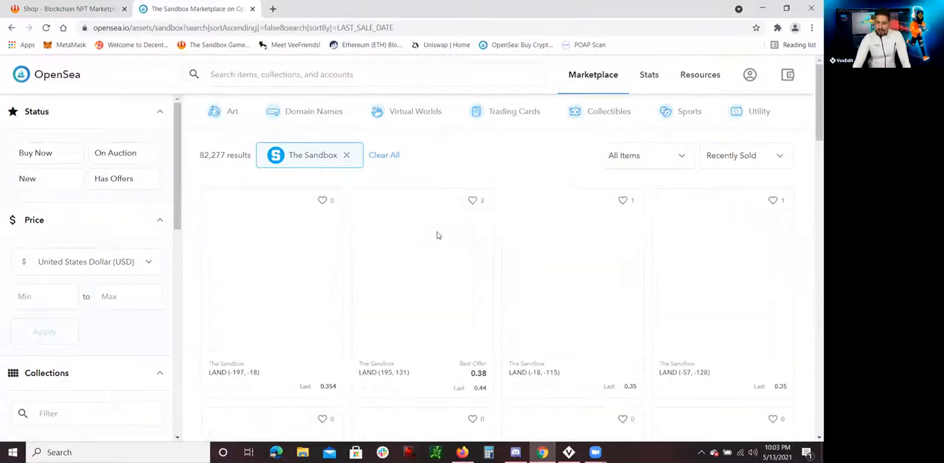
pyautogui.moveTo(338, 216)
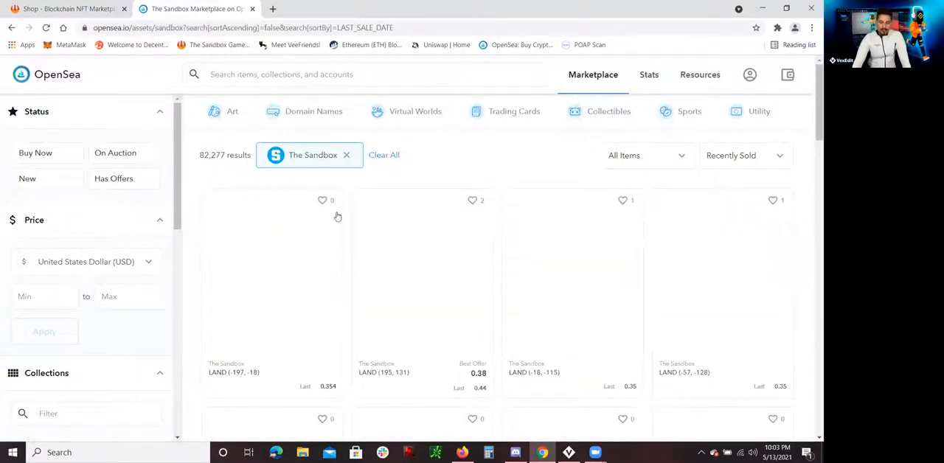
pyautogui.scroll(-3)
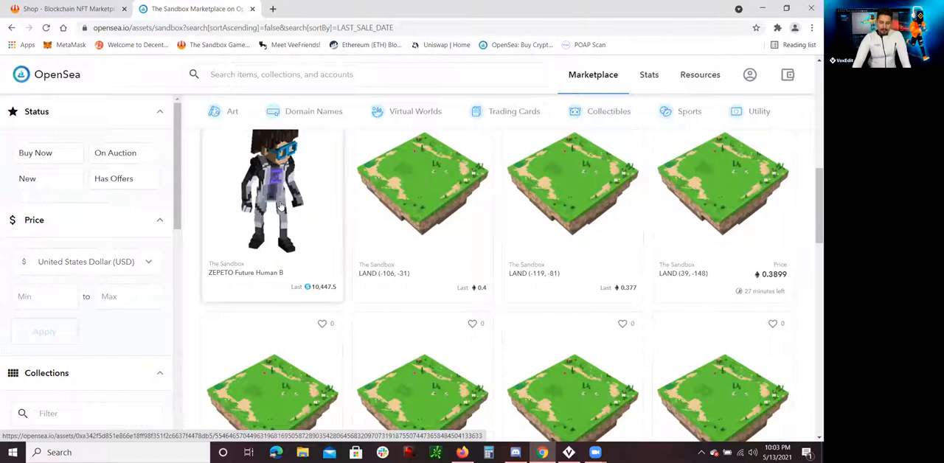
pyautogui.moveTo(289, 193)
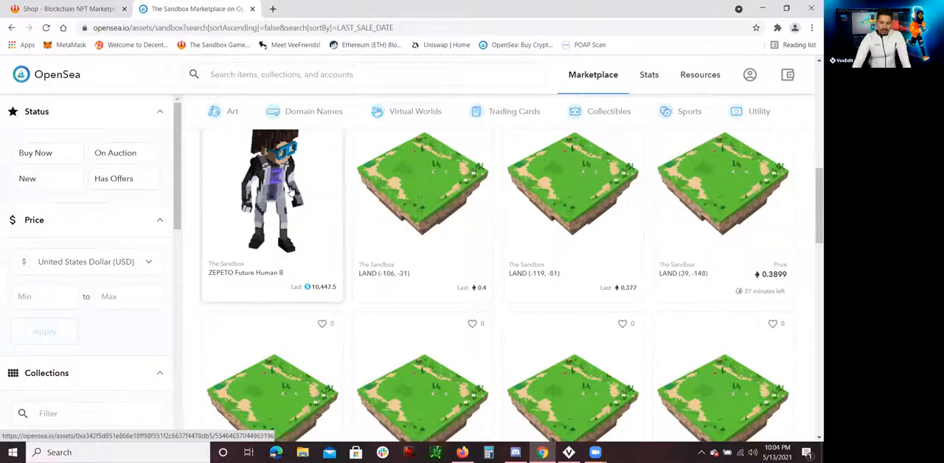
# Step: Open ZEPETO Future Human B and review its price, offers and trading history
pyautogui.click(271, 199)
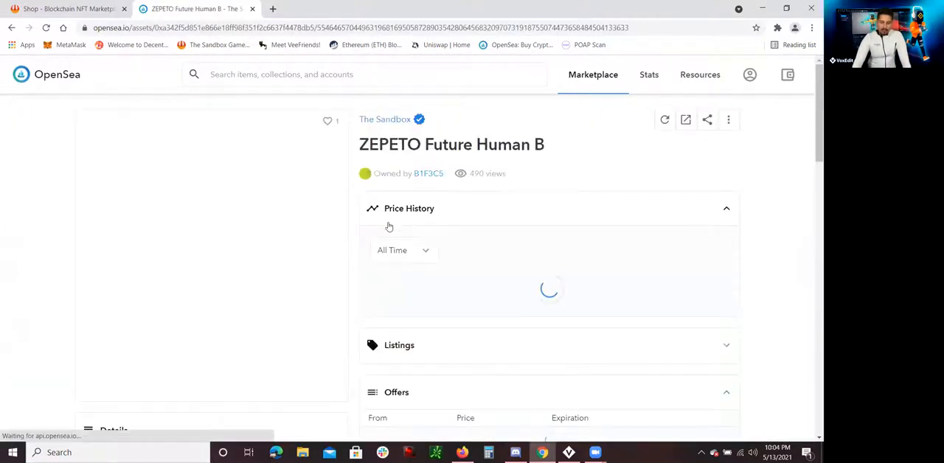
pyautogui.scroll(-3)
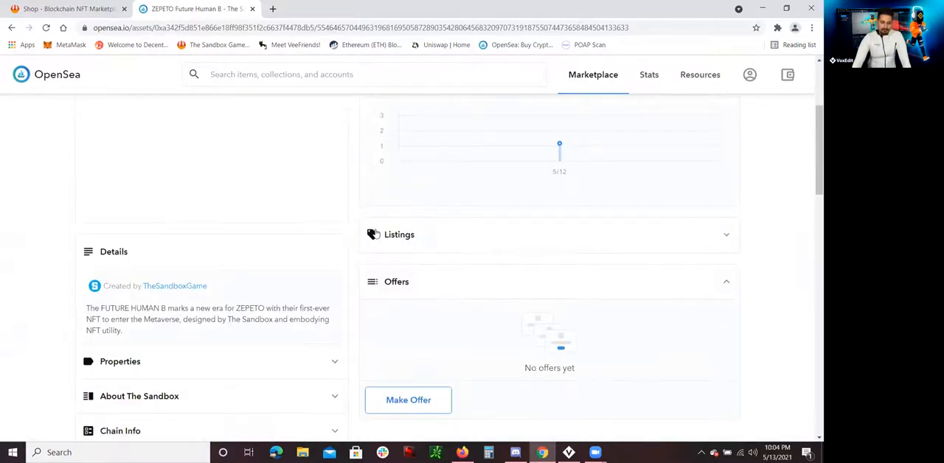
pyautogui.scroll(3)
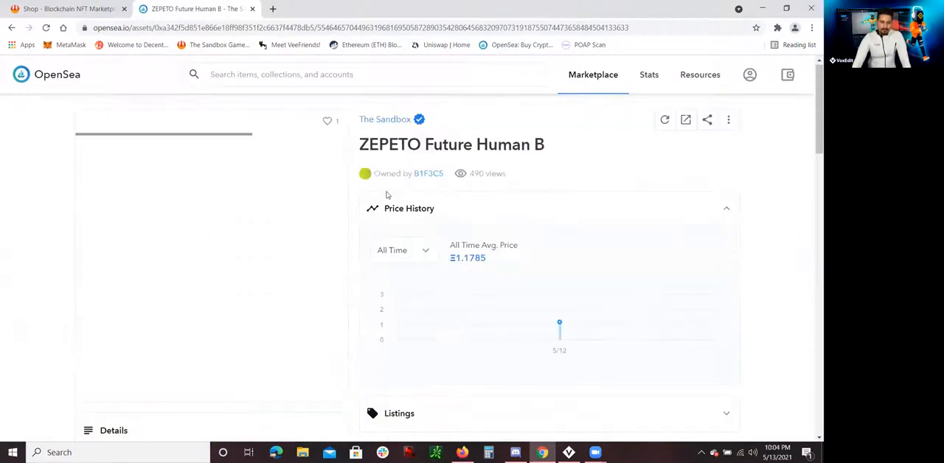
pyautogui.scroll(-3)
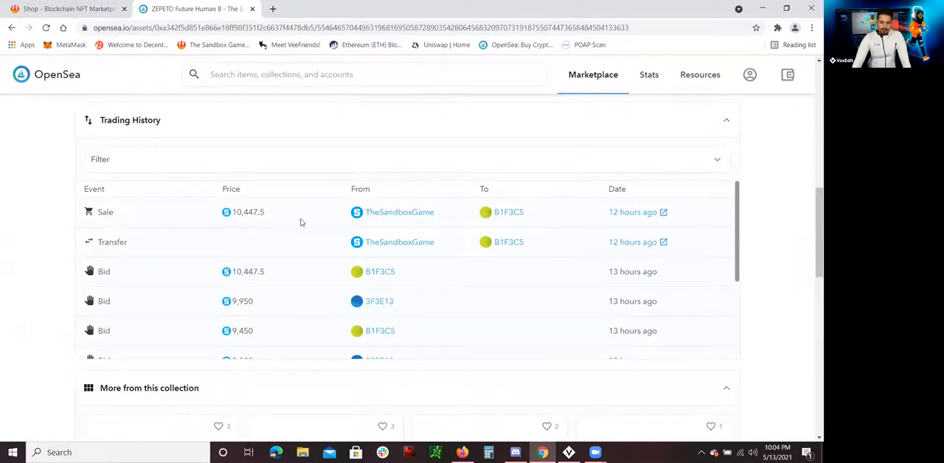
pyautogui.scroll(3)
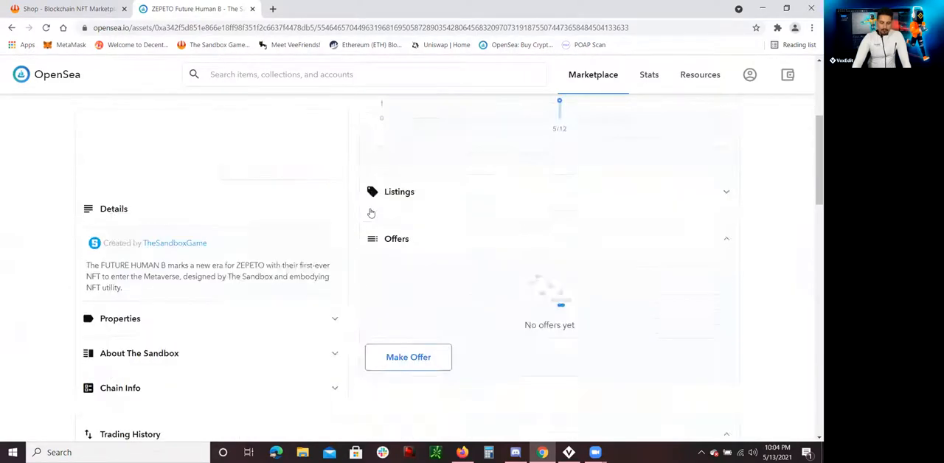
pyautogui.scroll(-3)
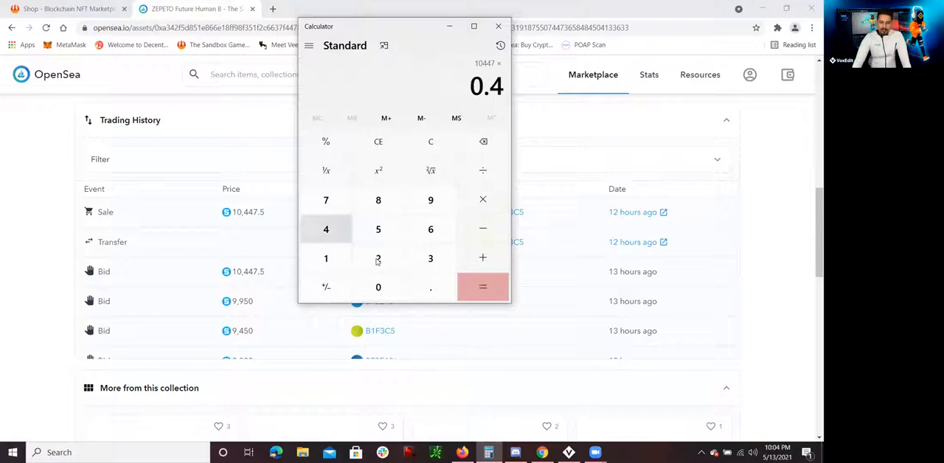
# Step: Calculate 10447 × 0.42 in Calculator
pyautogui.click(378, 258)
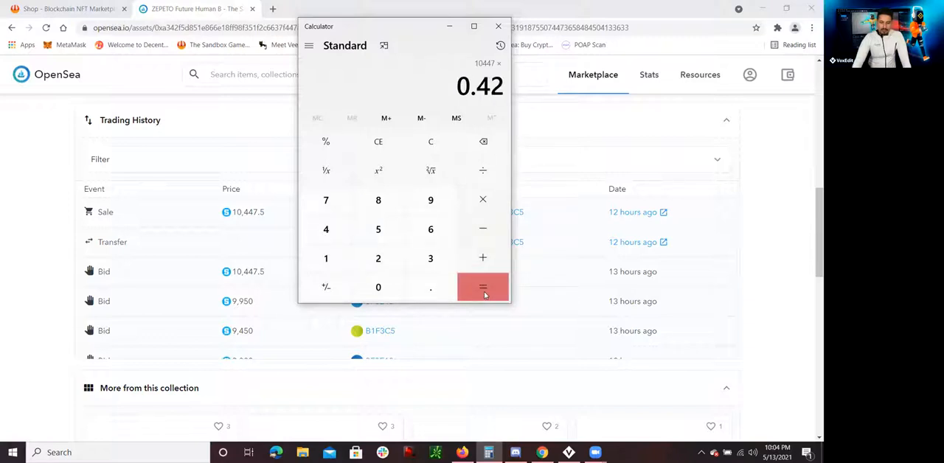
pyautogui.click(482, 287)
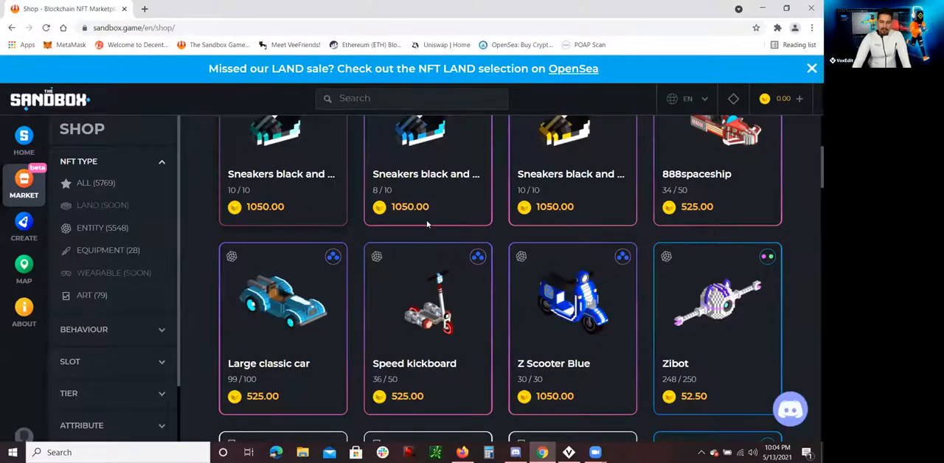
# Step: Scroll through the Sandbox Shop listings, then launch the VoxEdit desktop app
pyautogui.scroll(3)
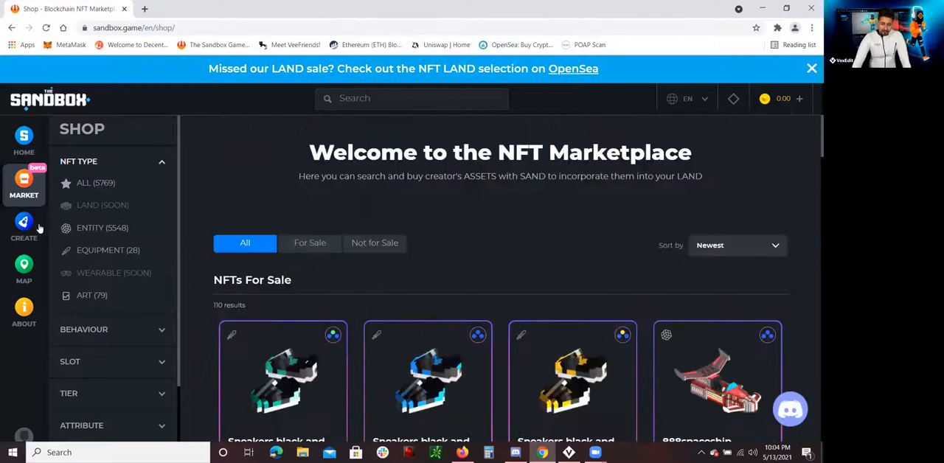
pyautogui.scroll(-3)
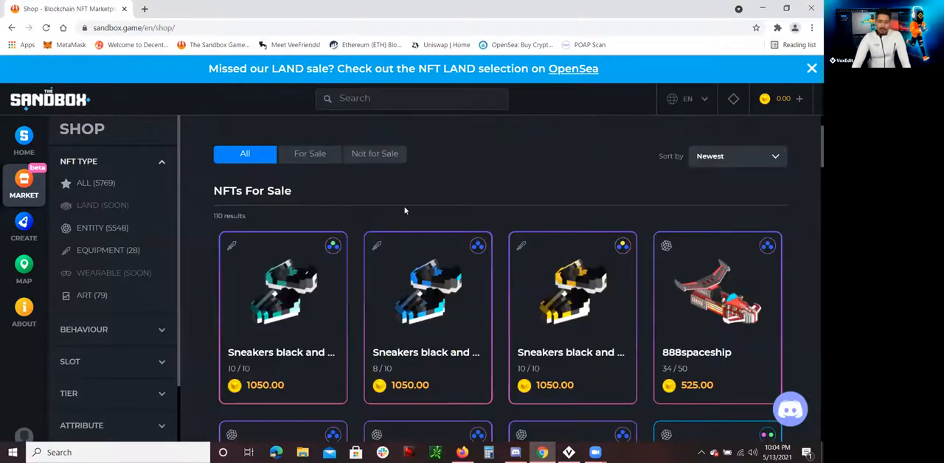
pyautogui.scroll(-3)
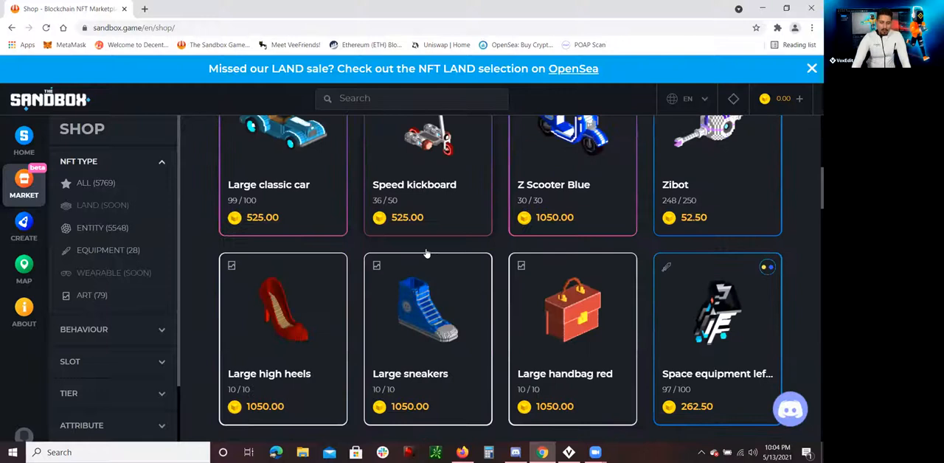
pyautogui.scroll(3)
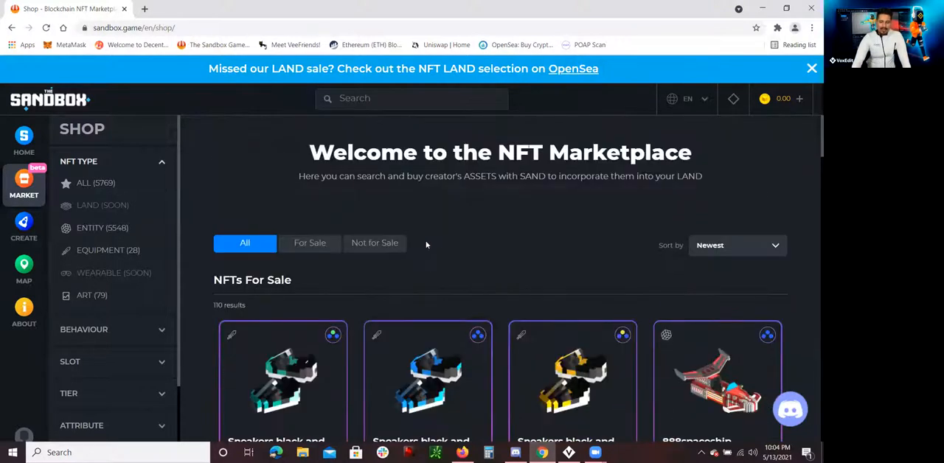
pyautogui.scroll(-3)
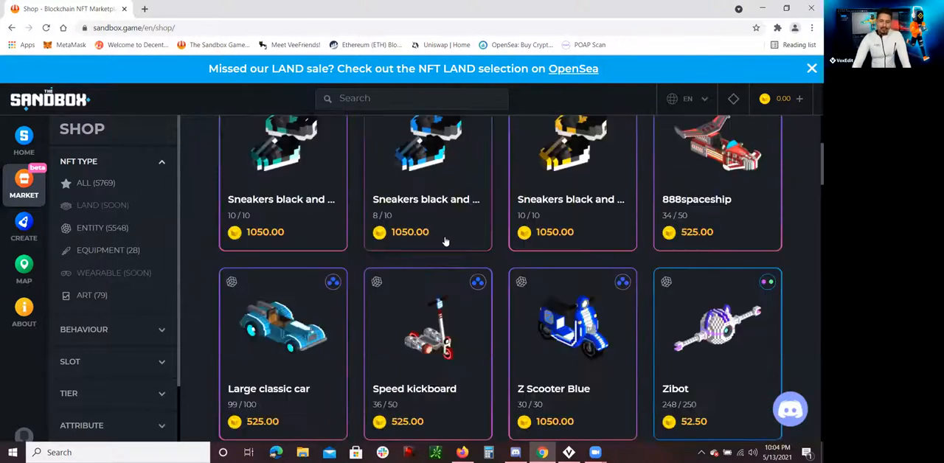
pyautogui.scroll(-3)
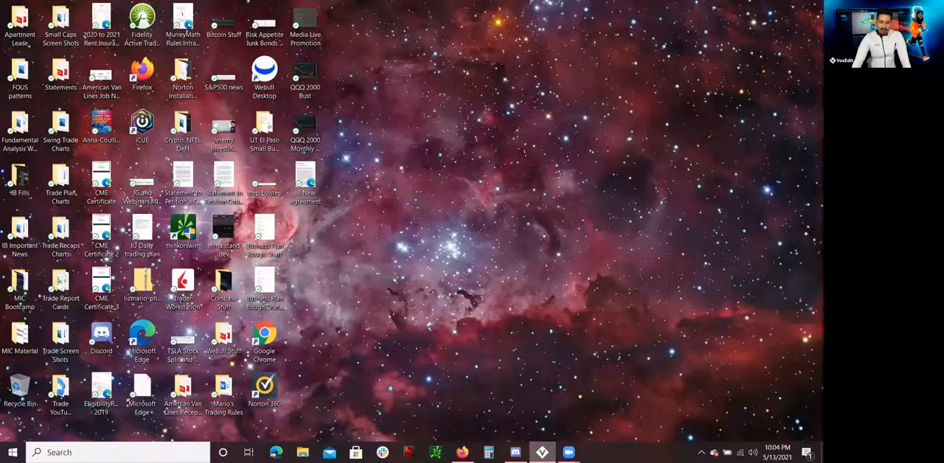
pyautogui.click(542, 452)
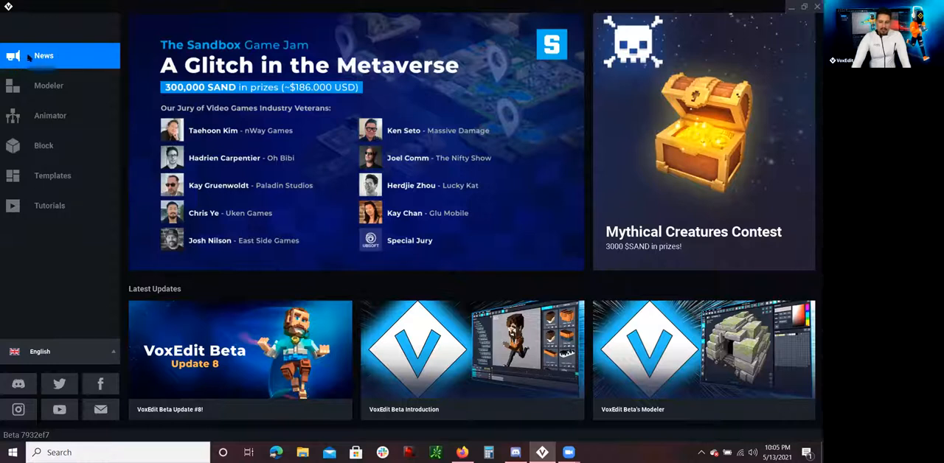
pyautogui.moveTo(635, 263)
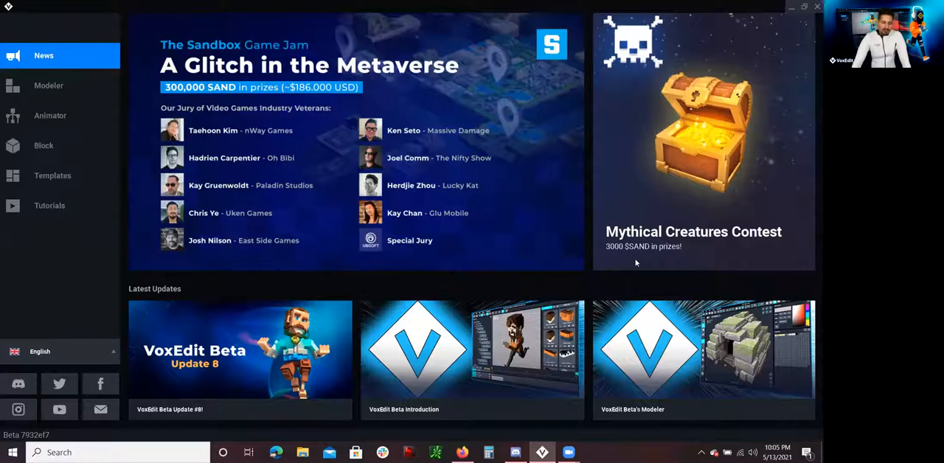
pyautogui.moveTo(187, 415)
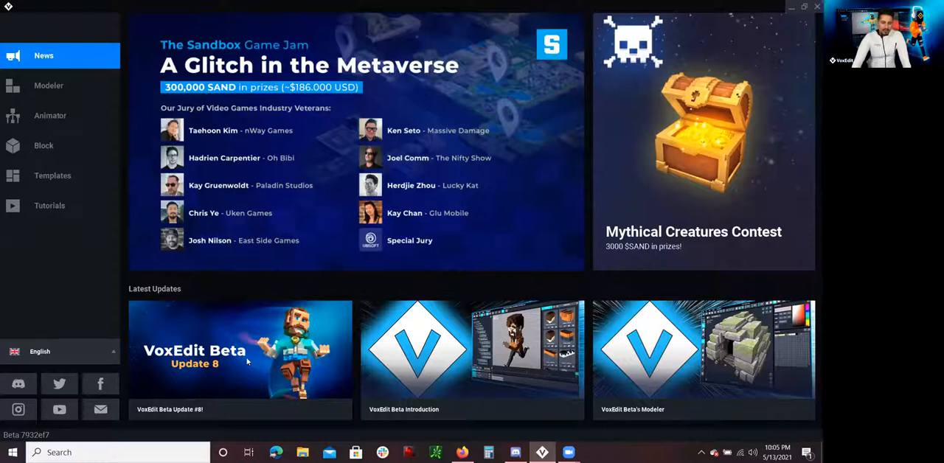
pyautogui.moveTo(474, 398)
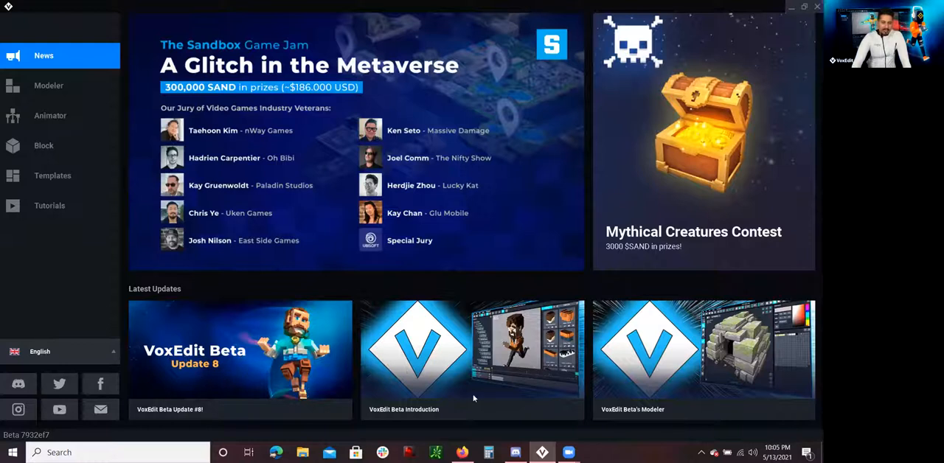
pyautogui.moveTo(560, 403)
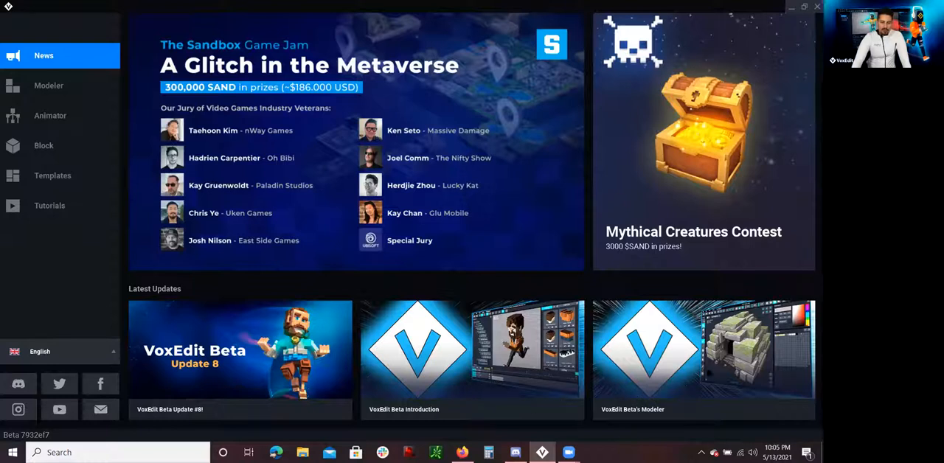
pyautogui.moveTo(55, 218)
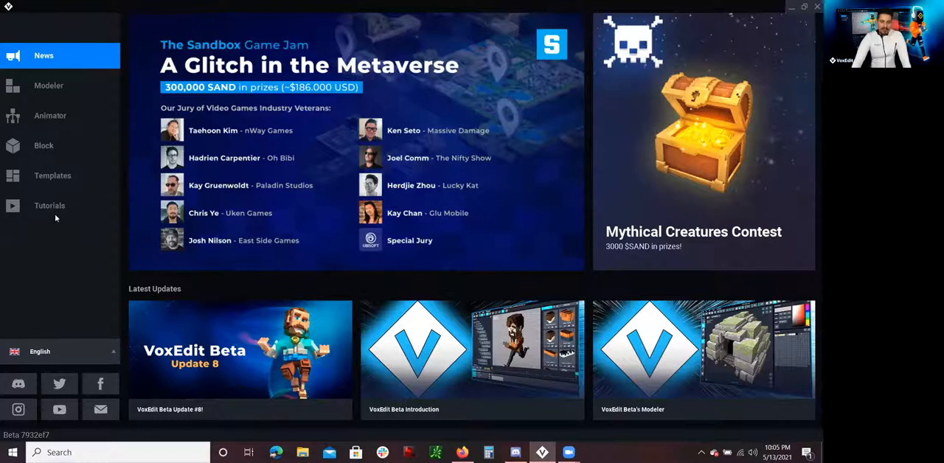
# Step: Switch from the News page to the Tutorials section listing the beta tutorial videos
pyautogui.click(49, 205)
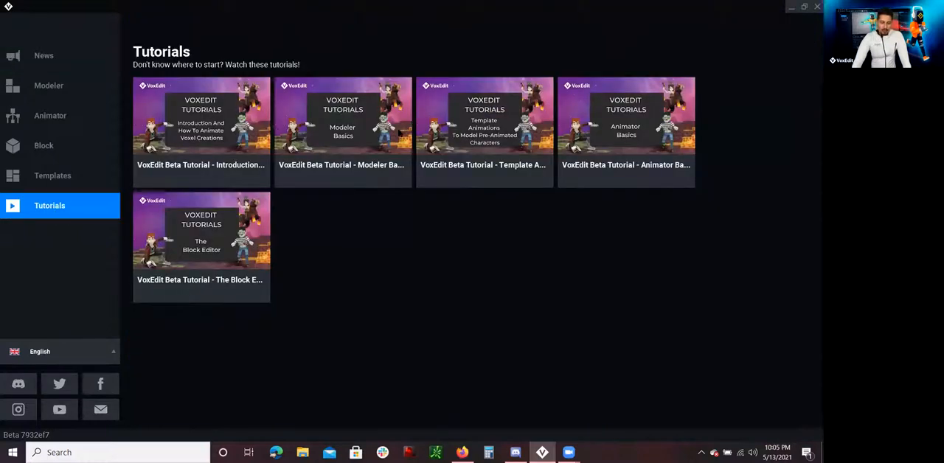
pyautogui.moveTo(212, 259)
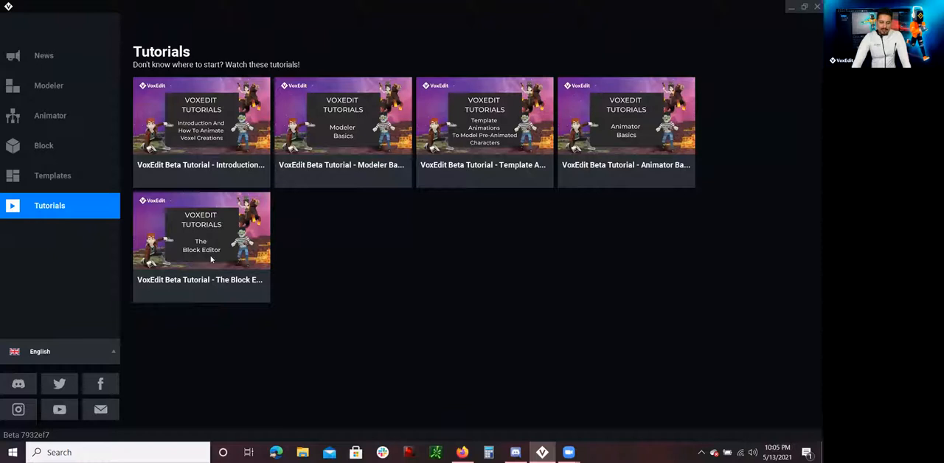
pyautogui.moveTo(586, 129)
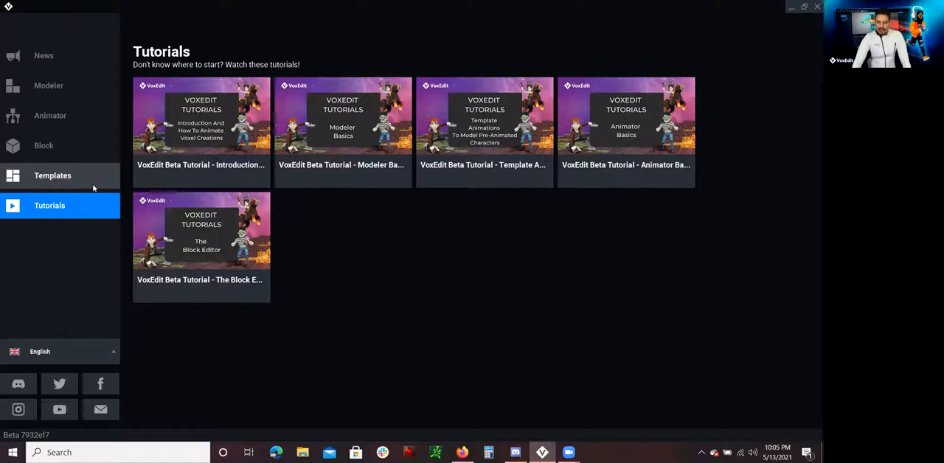
# Step: Go from Tutorials to the Templates library of avatar, equipment and creature templates
pyautogui.click(52, 176)
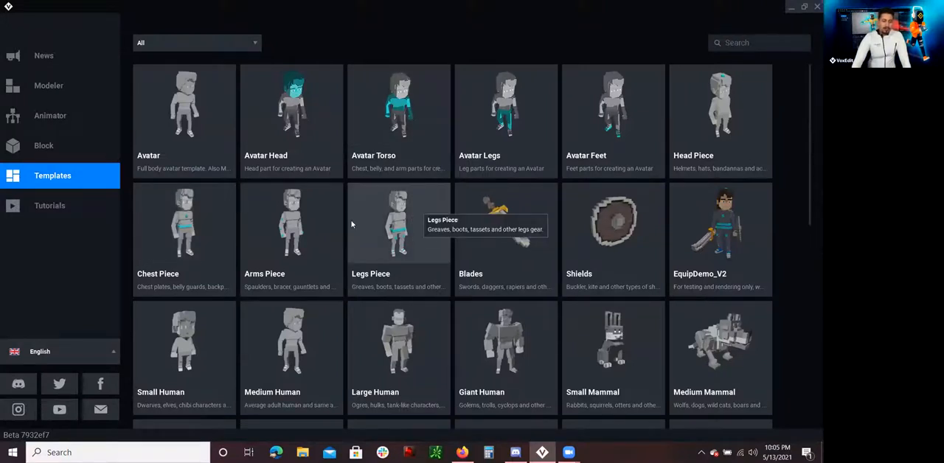
pyautogui.moveTo(718, 213)
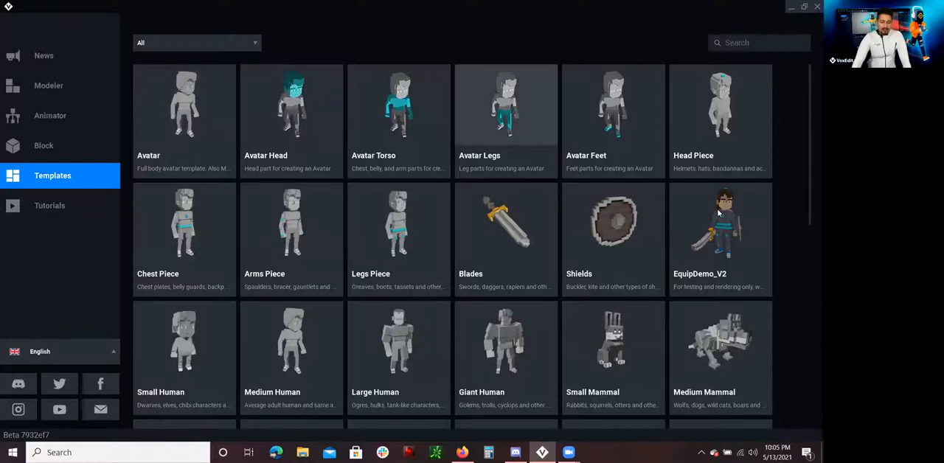
# Step: Scroll through the template grid past mammal, reptile, bird and fish templates
pyautogui.scroll(-3)
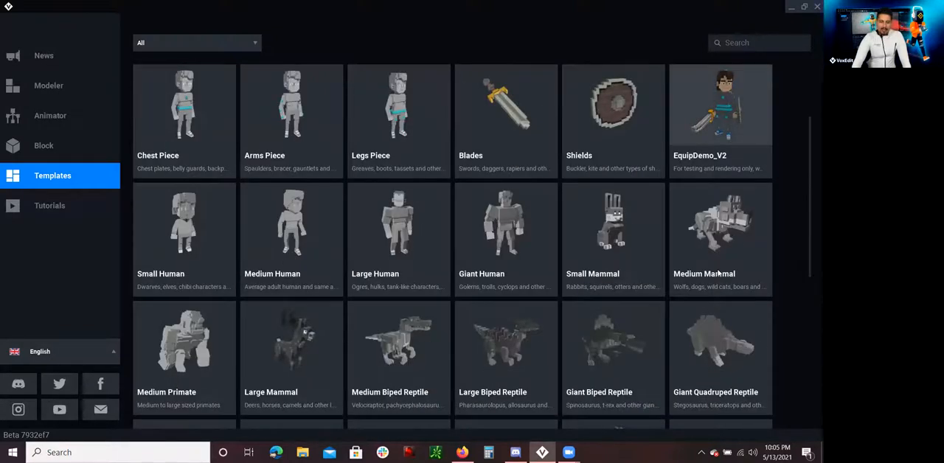
pyautogui.scroll(-3)
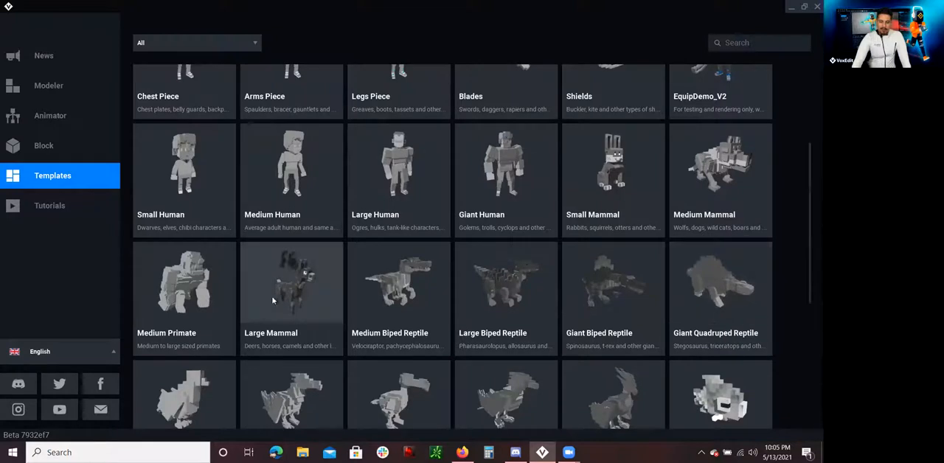
pyautogui.scroll(-3)
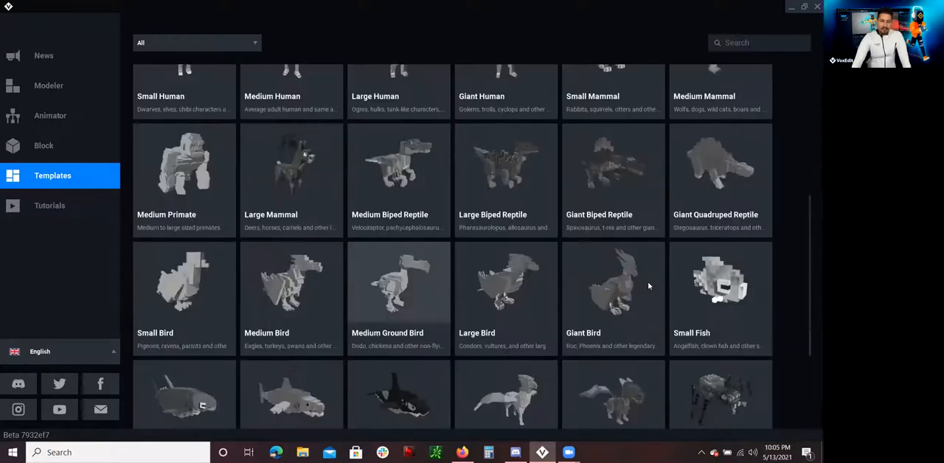
pyautogui.scroll(-3)
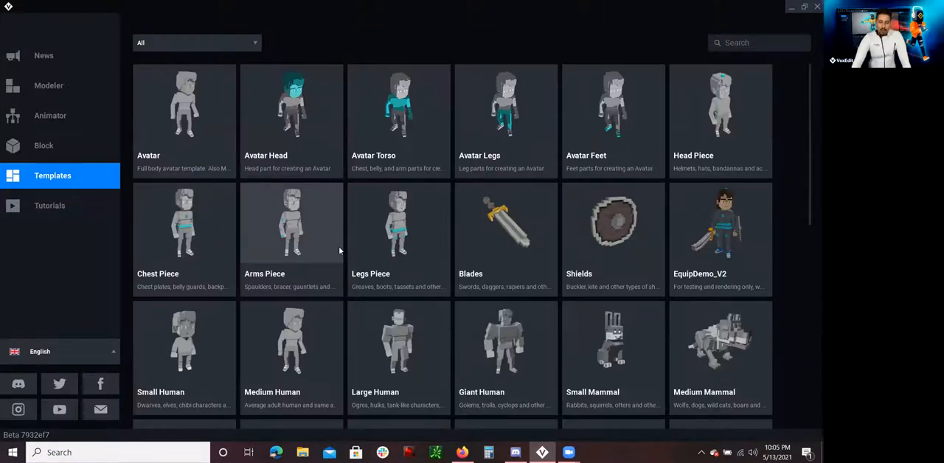
pyautogui.moveTo(44, 145)
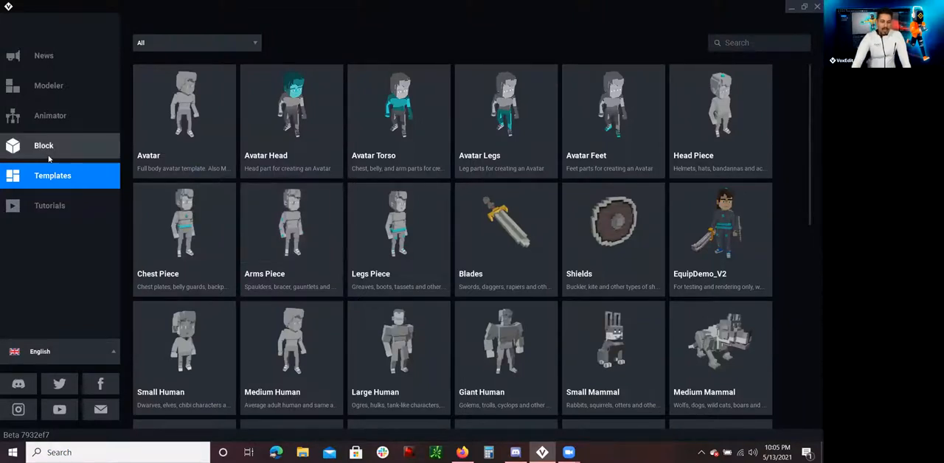
pyautogui.click(43, 145)
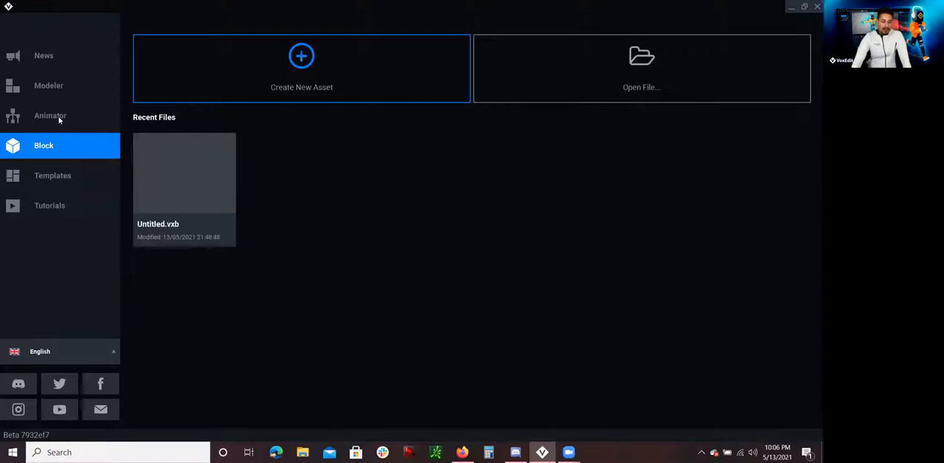
pyautogui.click(49, 86)
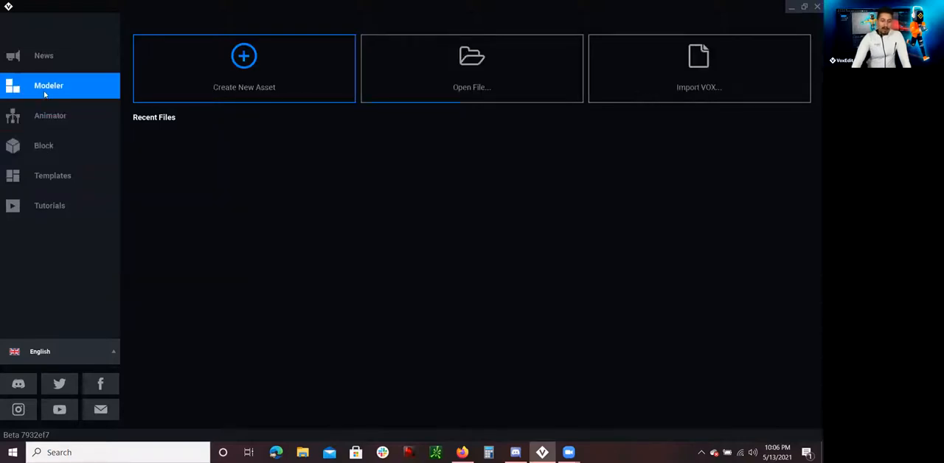
pyautogui.click(50, 115)
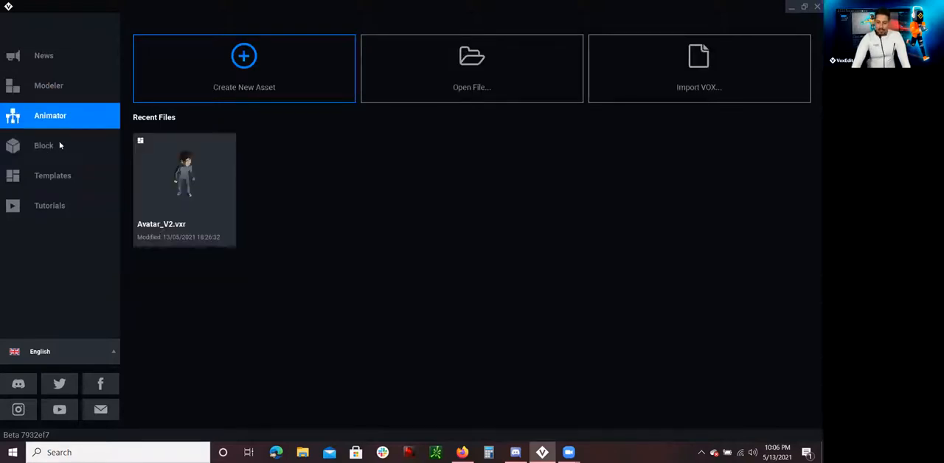
pyautogui.click(43, 145)
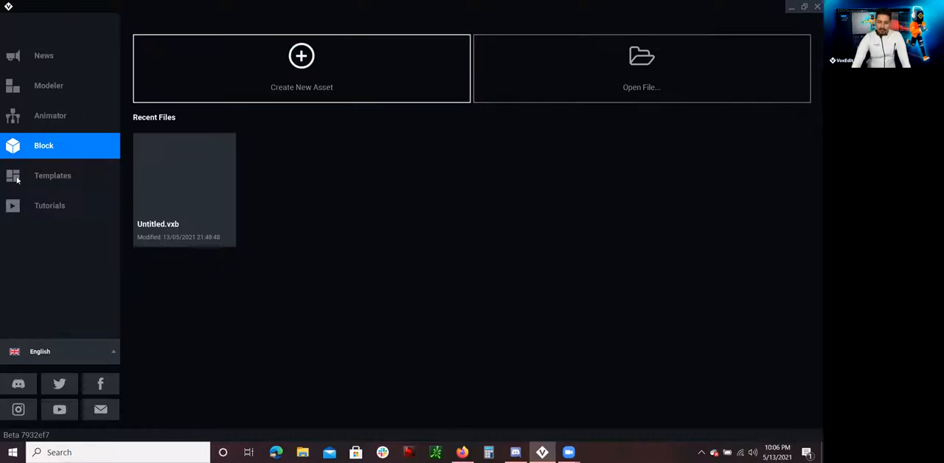
pyautogui.click(53, 175)
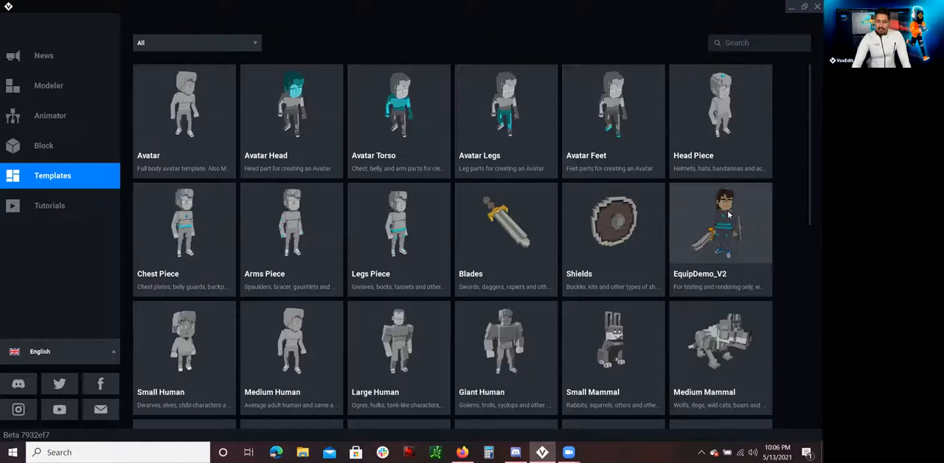
pyautogui.moveTo(585, 410)
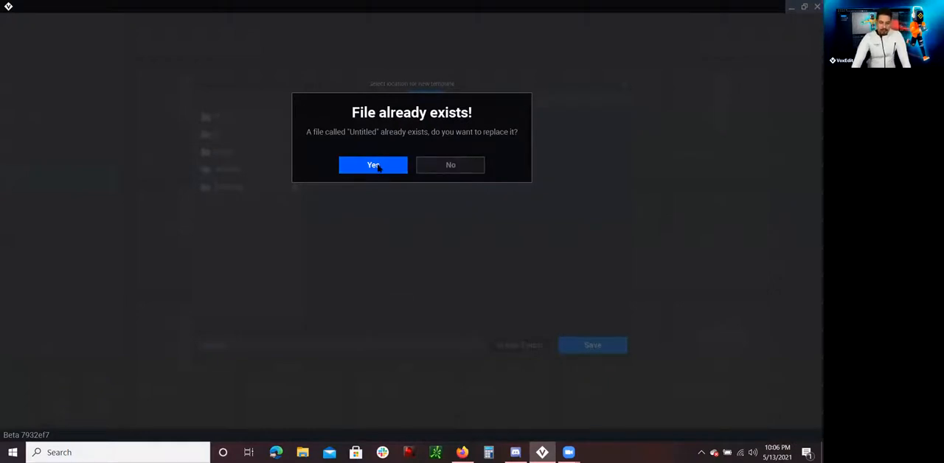
# Step: Confirm overwriting the existing Untitled file so EquipDemo_V2 opens in the Animator
pyautogui.click(372, 165)
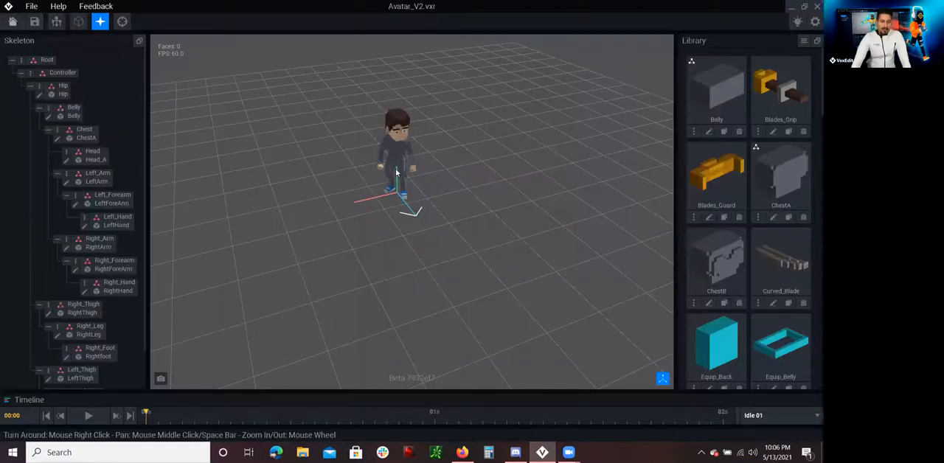
# Step: Select the avatar's head, activating the Head bone and Head_A part
pyautogui.click(397, 131)
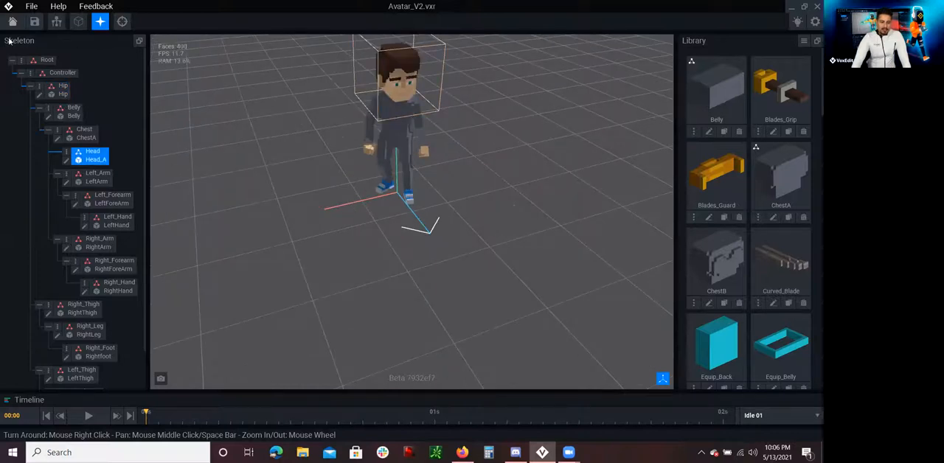
pyautogui.moveTo(446, 85)
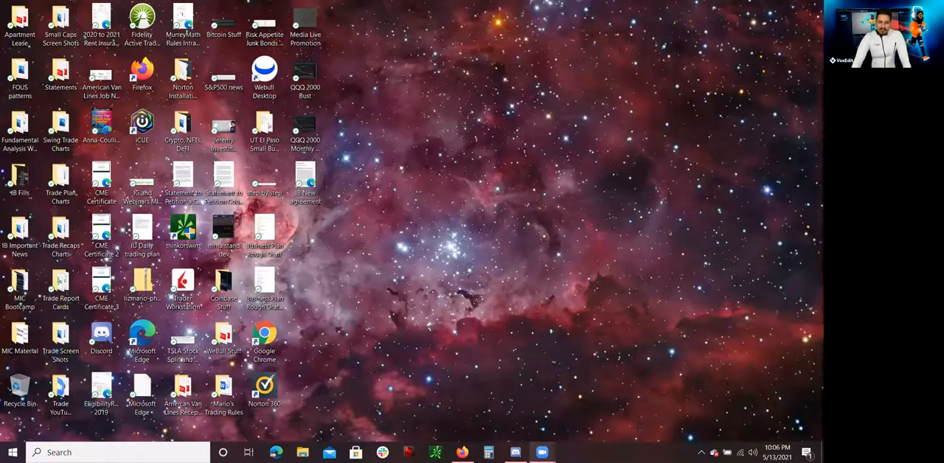
# Step: Bring up Discord and scroll through The Sandbox's #voxedit-support messages about voxel sizes
pyautogui.click(514, 452)
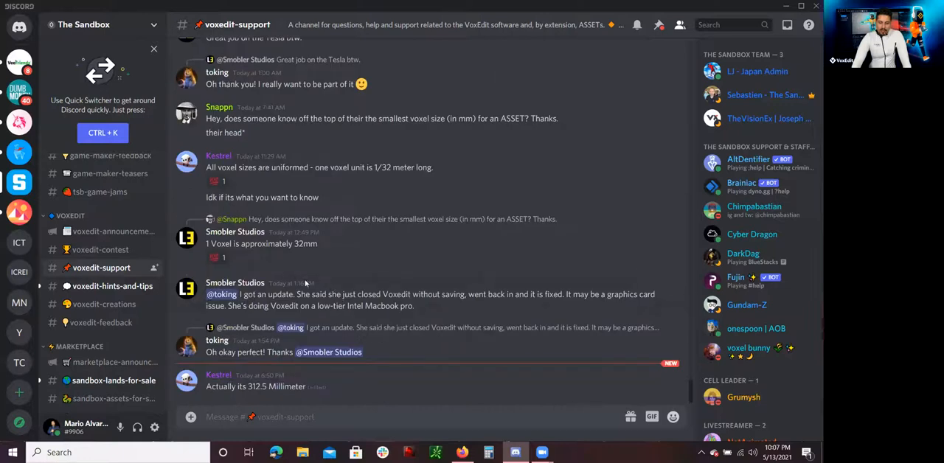
pyautogui.moveTo(359, 281)
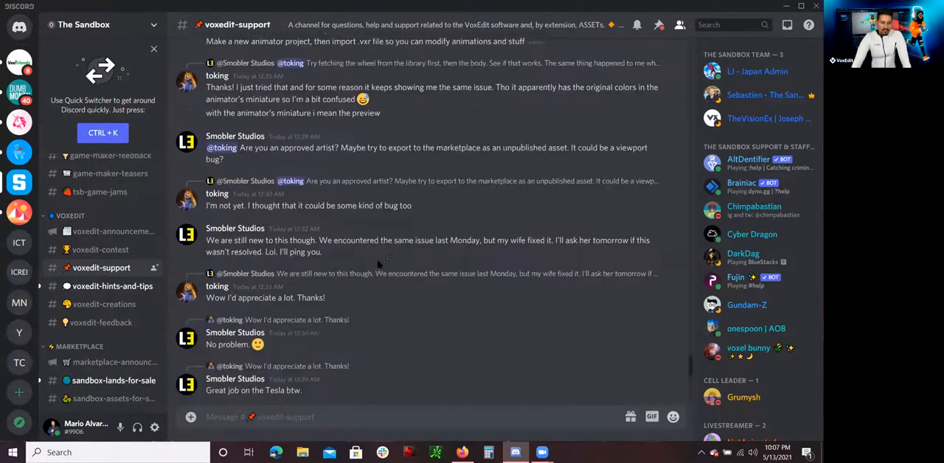
pyautogui.scroll(3)
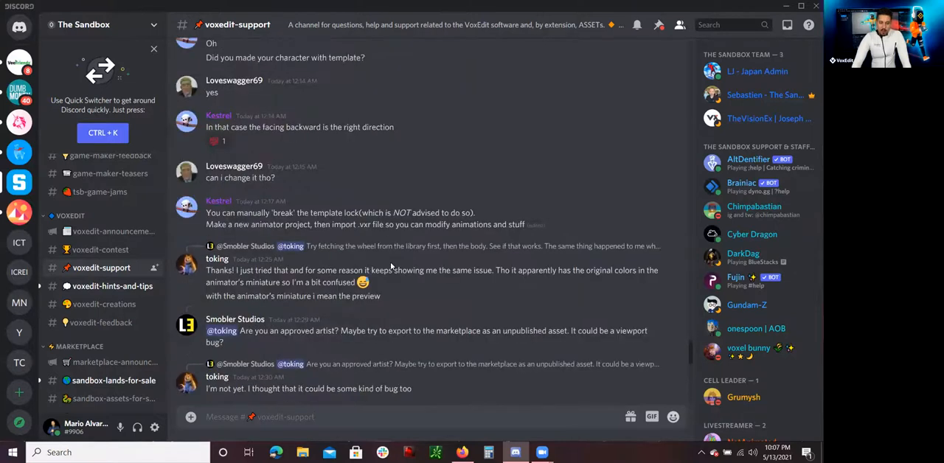
pyautogui.scroll(-3)
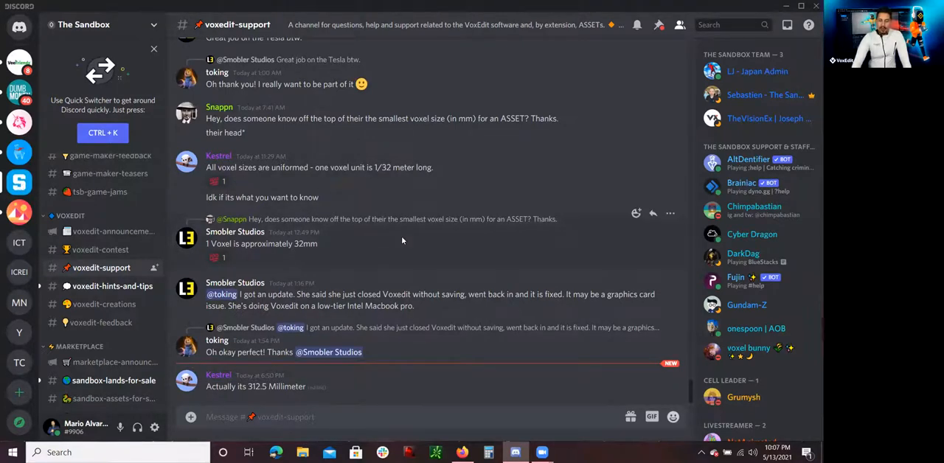
pyautogui.moveTo(339, 218)
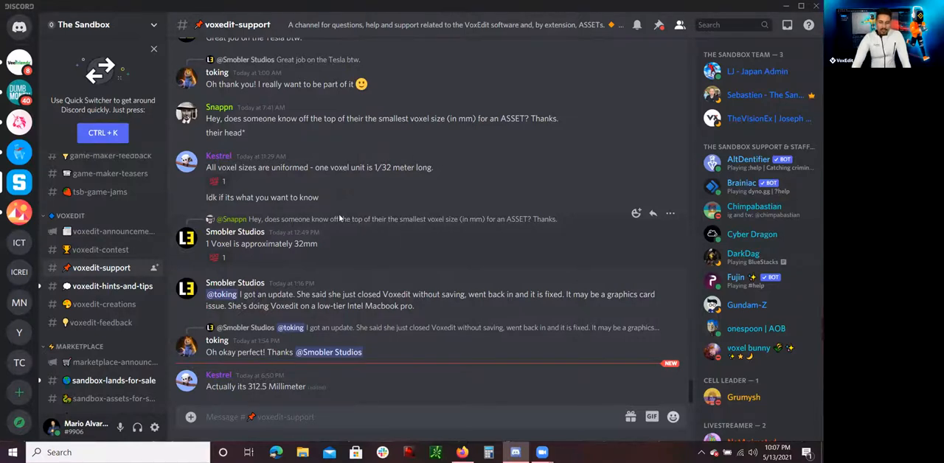